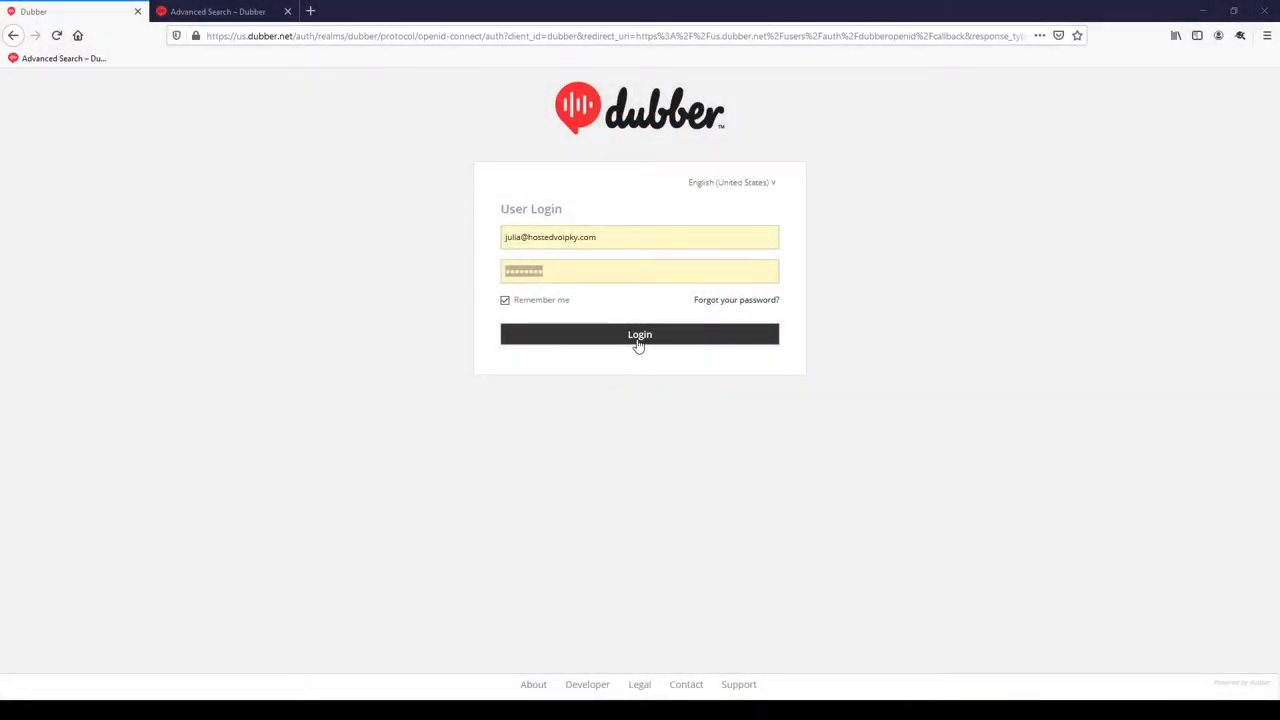
- Log in to the Dubber portal with the pre-filled email and password
{"action": "left_click", "coordinate": [640, 334]}
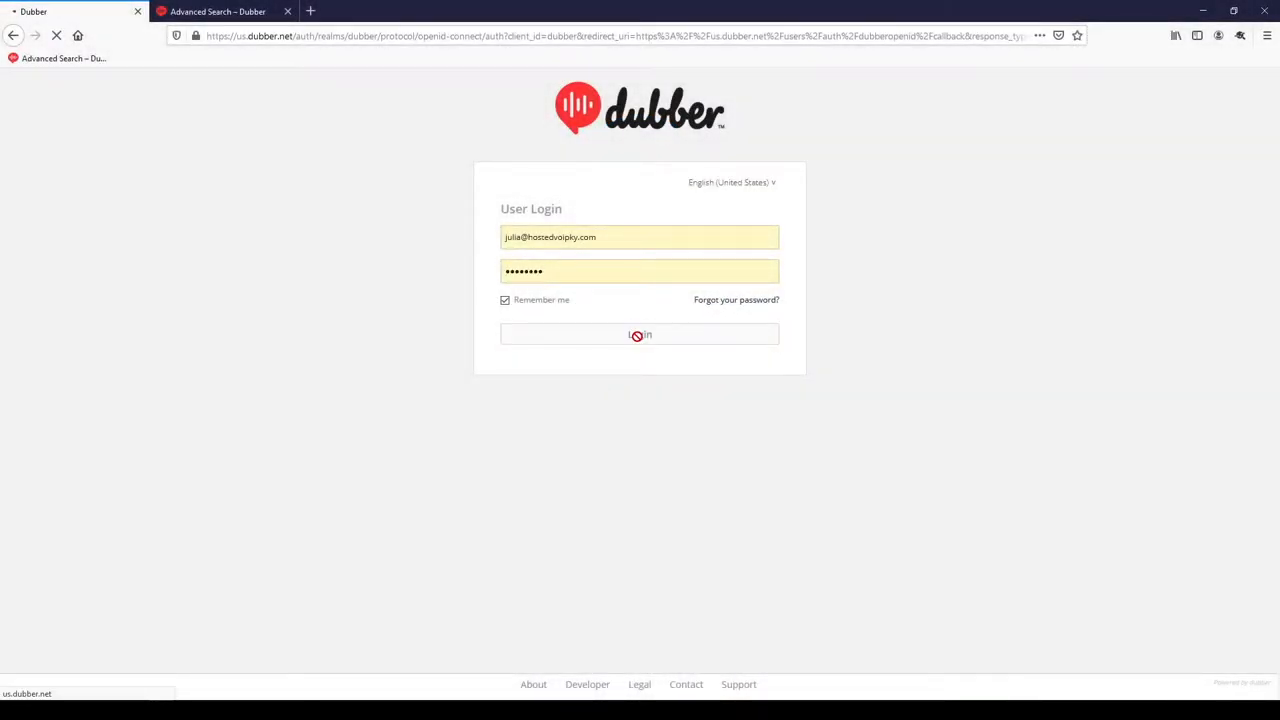
{"action": "left_click", "coordinate": [640, 334]}
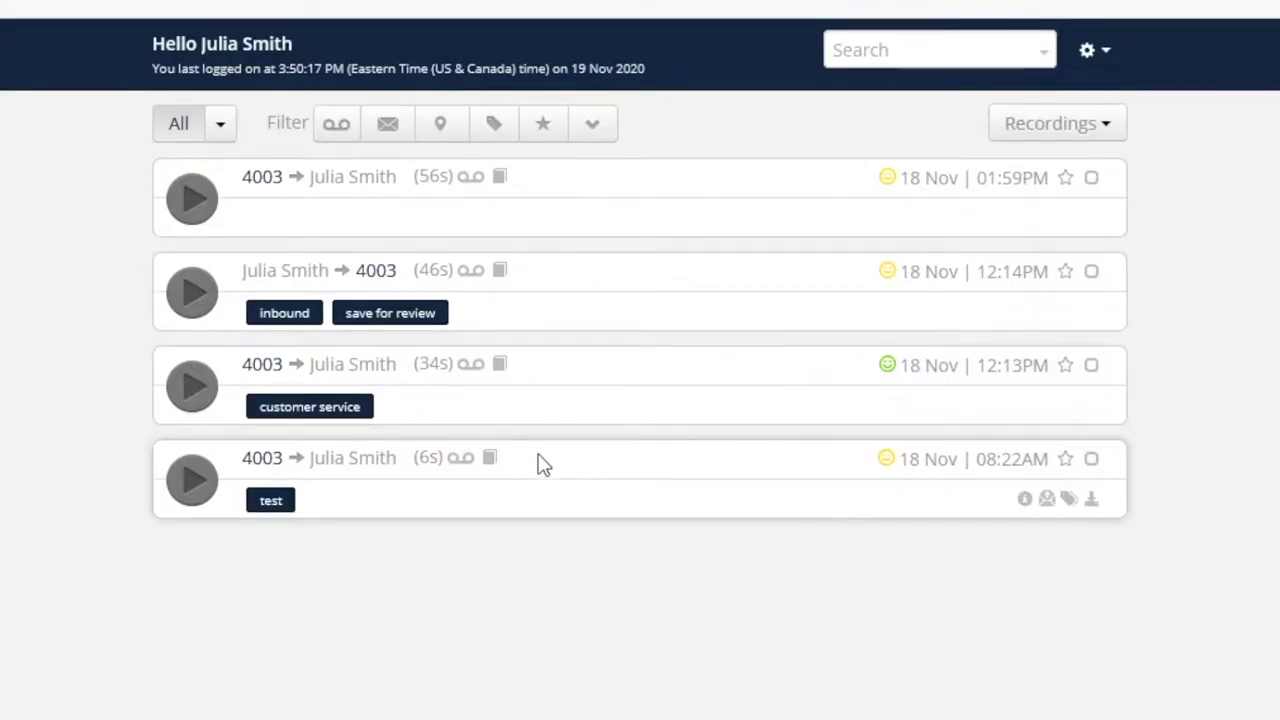
{"action": "mouse_move", "coordinate": [168, 210]}
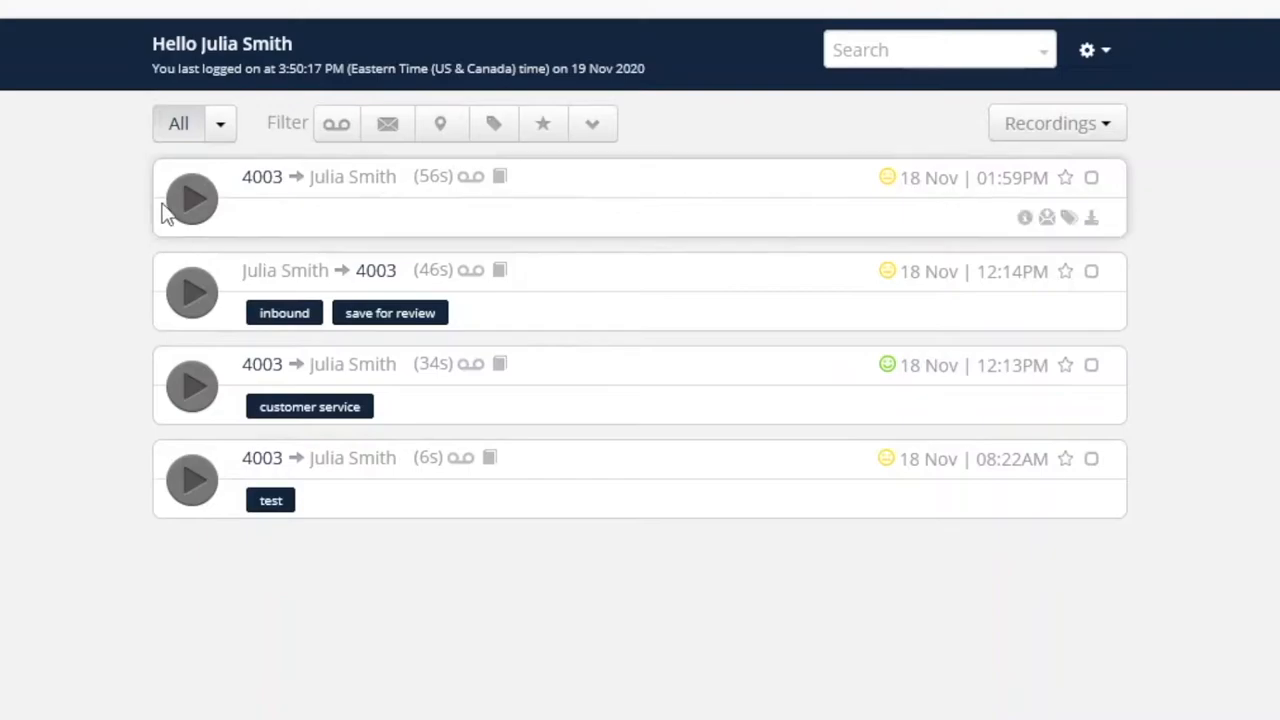
{"action": "mouse_move", "coordinate": [192, 198]}
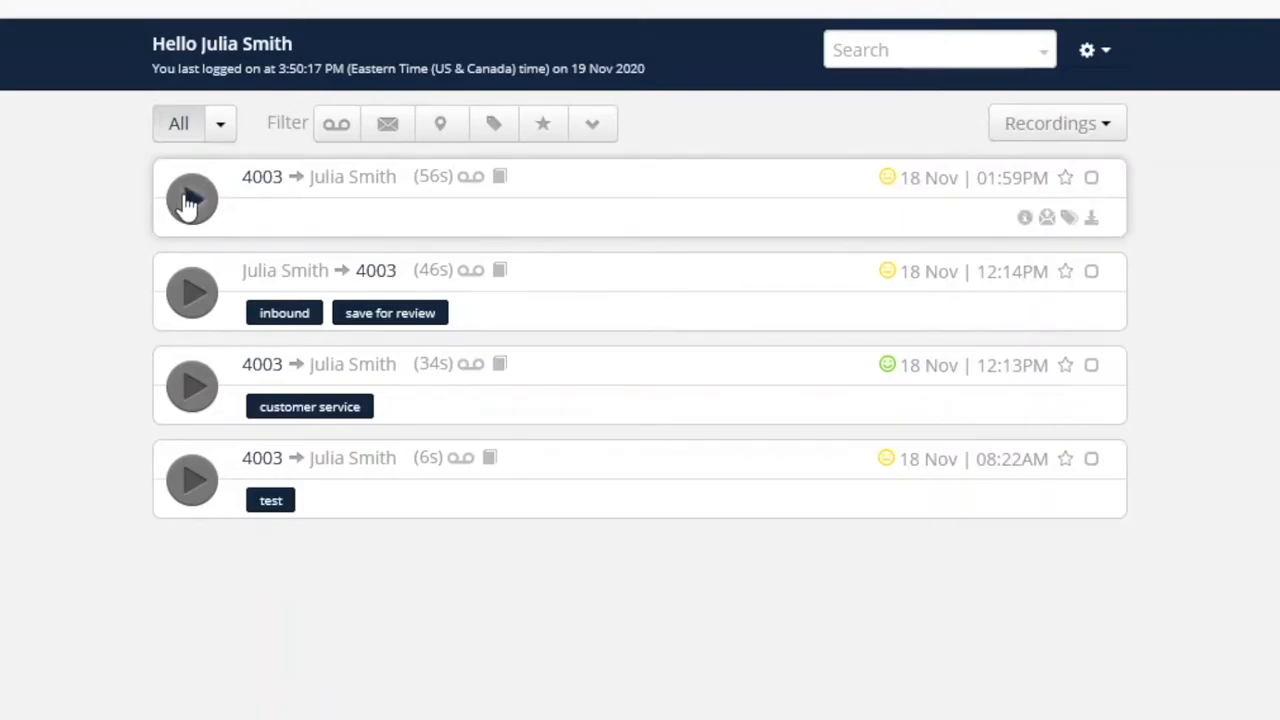
- Play the first recording and skip forward and back through it in 15-second jumps
{"action": "left_click", "coordinate": [192, 198]}
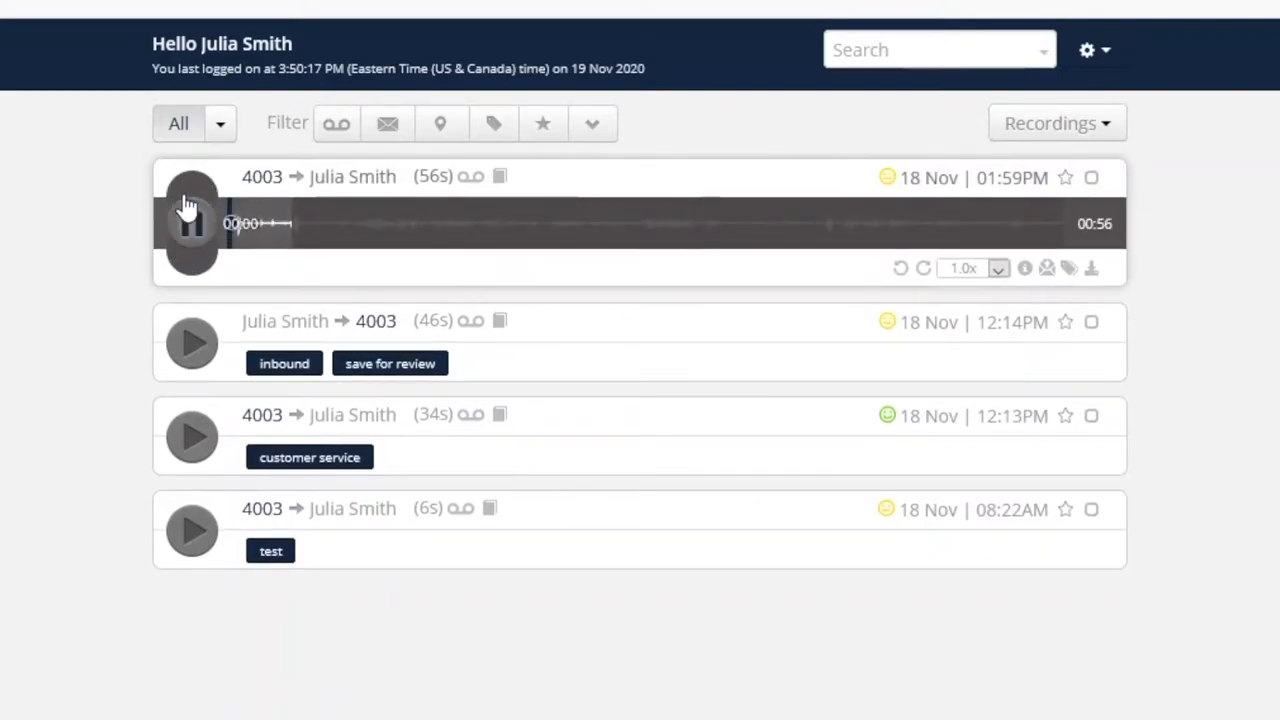
{"action": "left_click", "coordinate": [192, 224]}
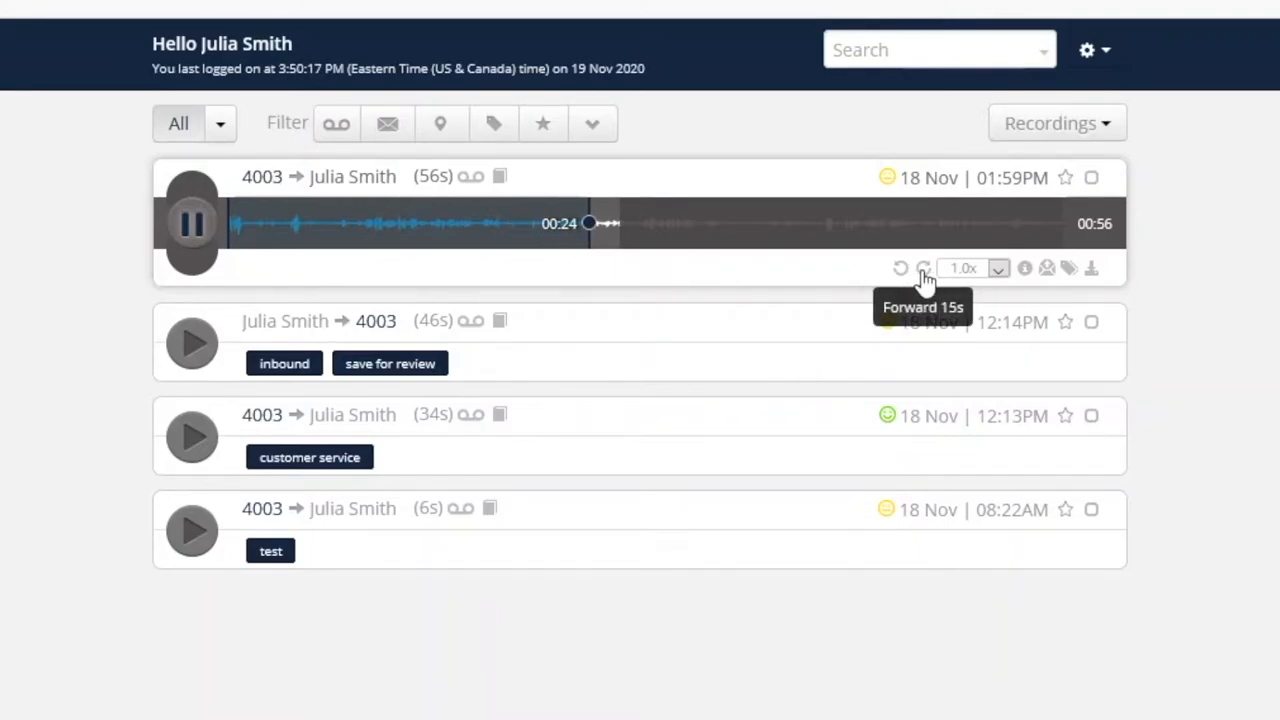
{"action": "left_click", "coordinate": [900, 268]}
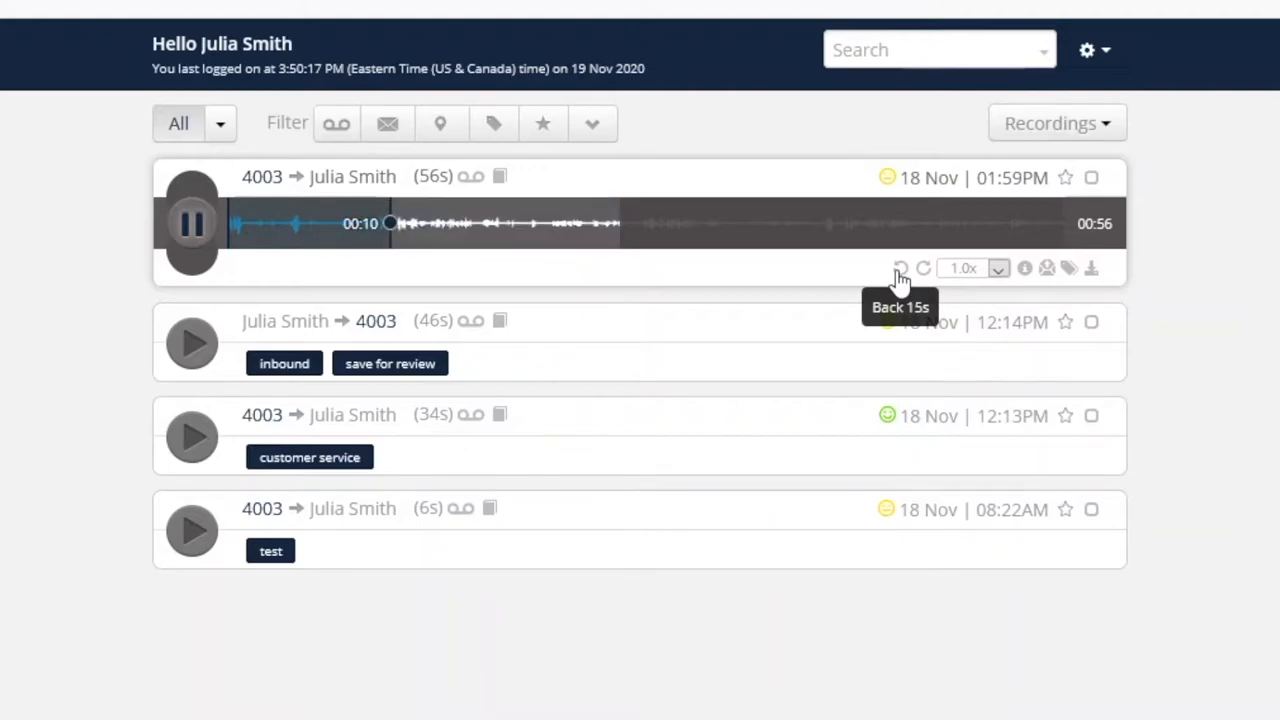
{"action": "left_click", "coordinate": [924, 268]}
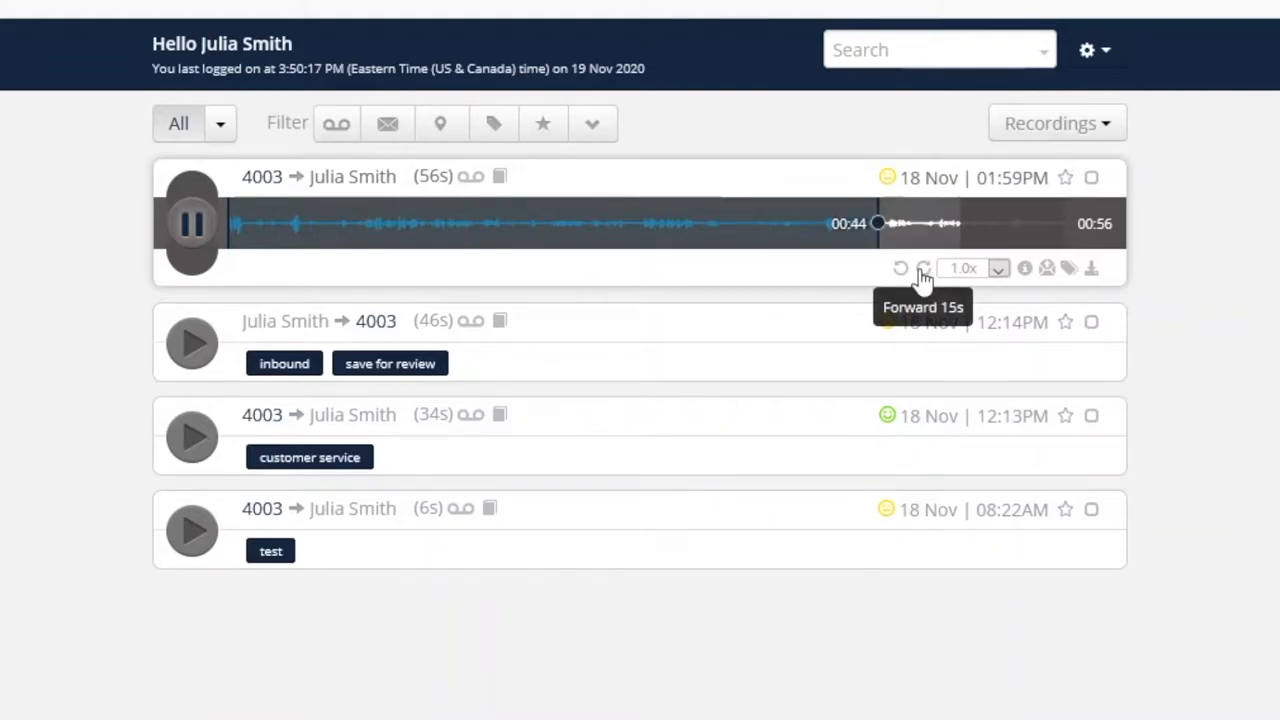
{"action": "left_click", "coordinate": [900, 268]}
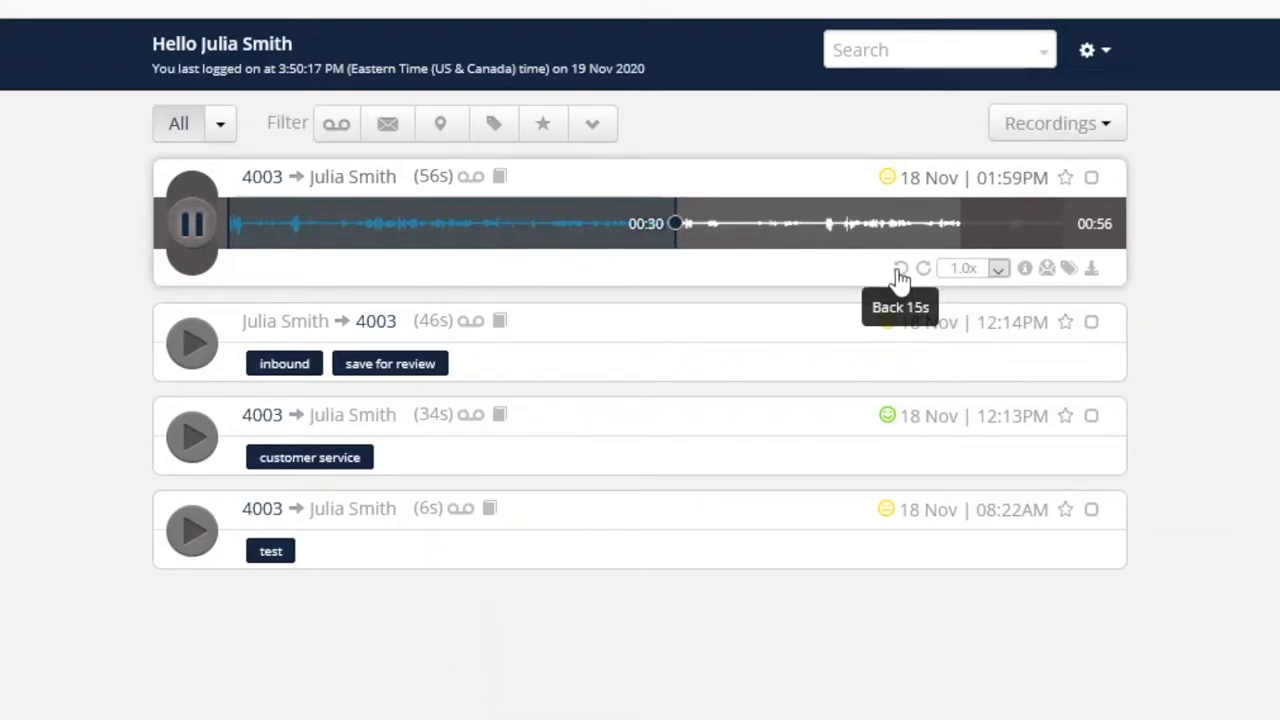
{"action": "left_click", "coordinate": [996, 268]}
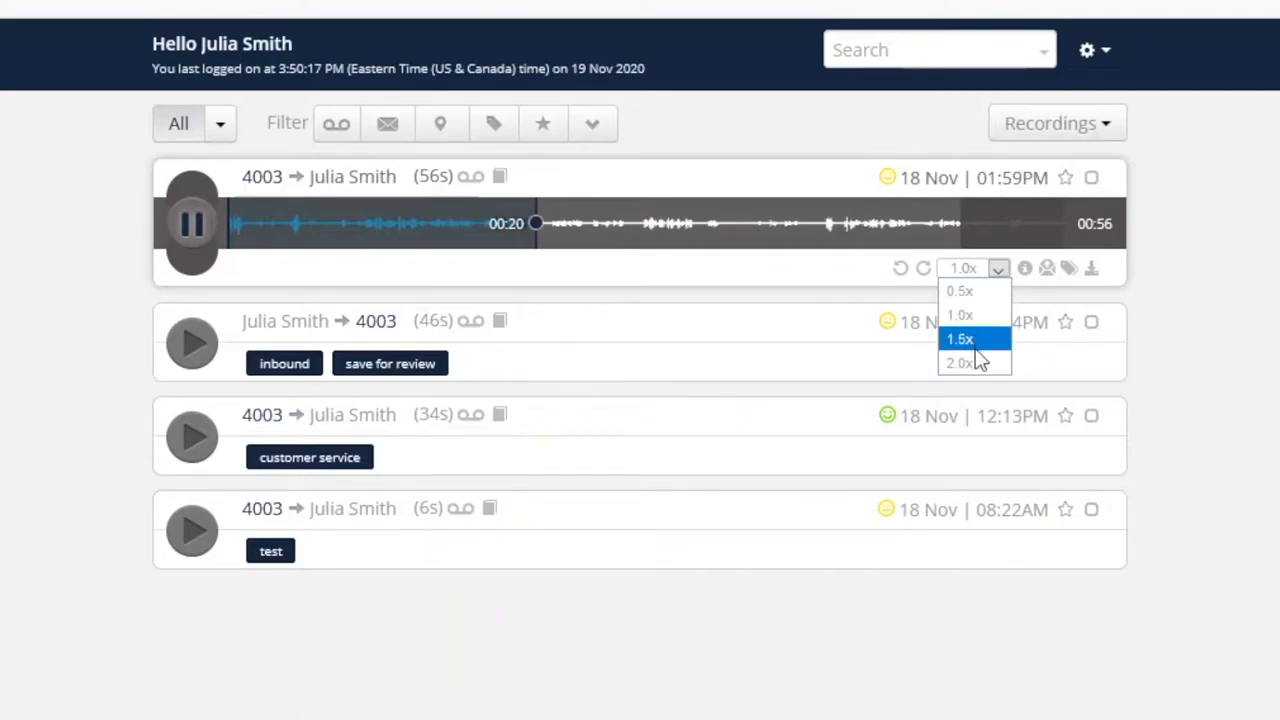
- Set playback speed to 2.0x, then pause the call at about 28 seconds
{"action": "left_click", "coordinate": [960, 362]}
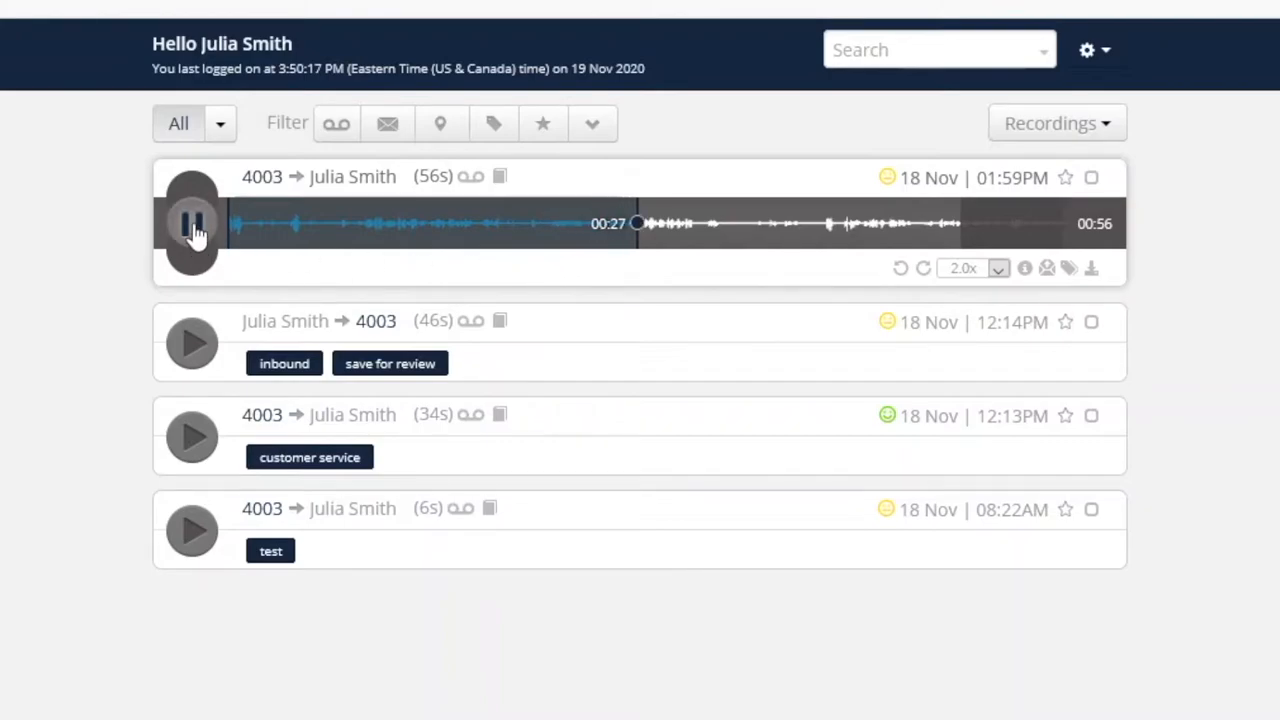
{"action": "left_click", "coordinate": [192, 222]}
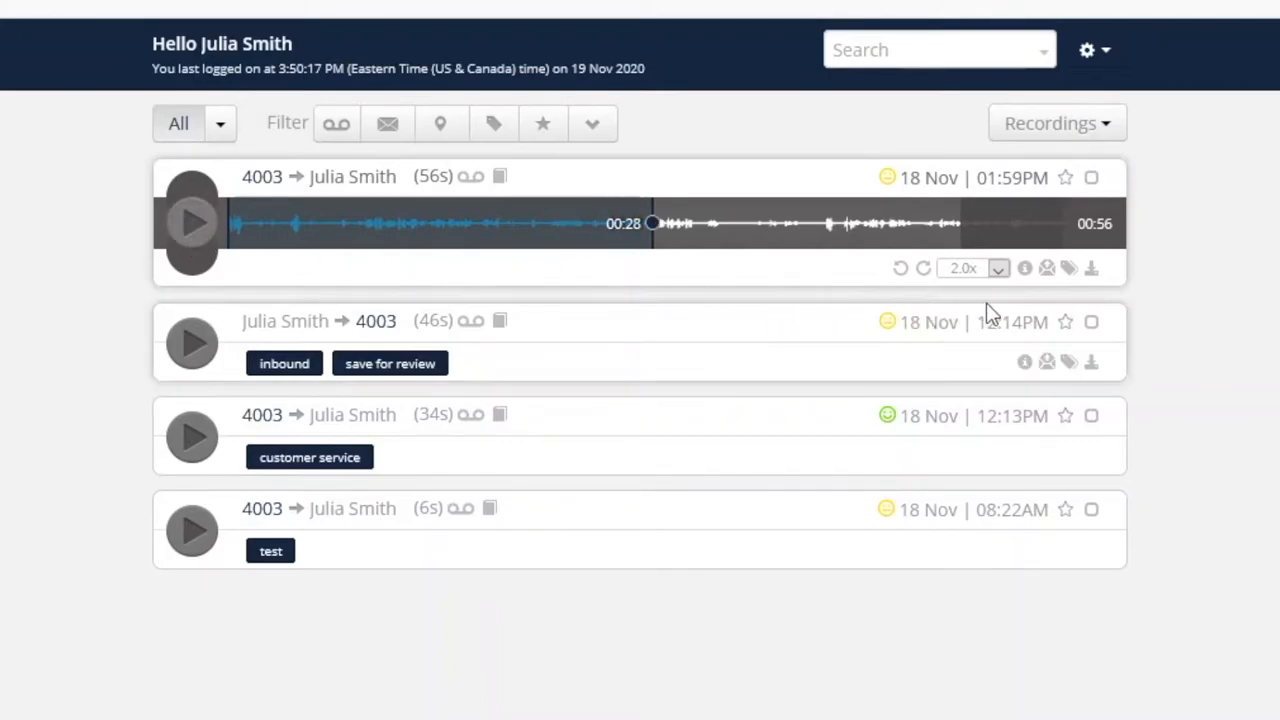
{"action": "mouse_move", "coordinate": [1024, 268]}
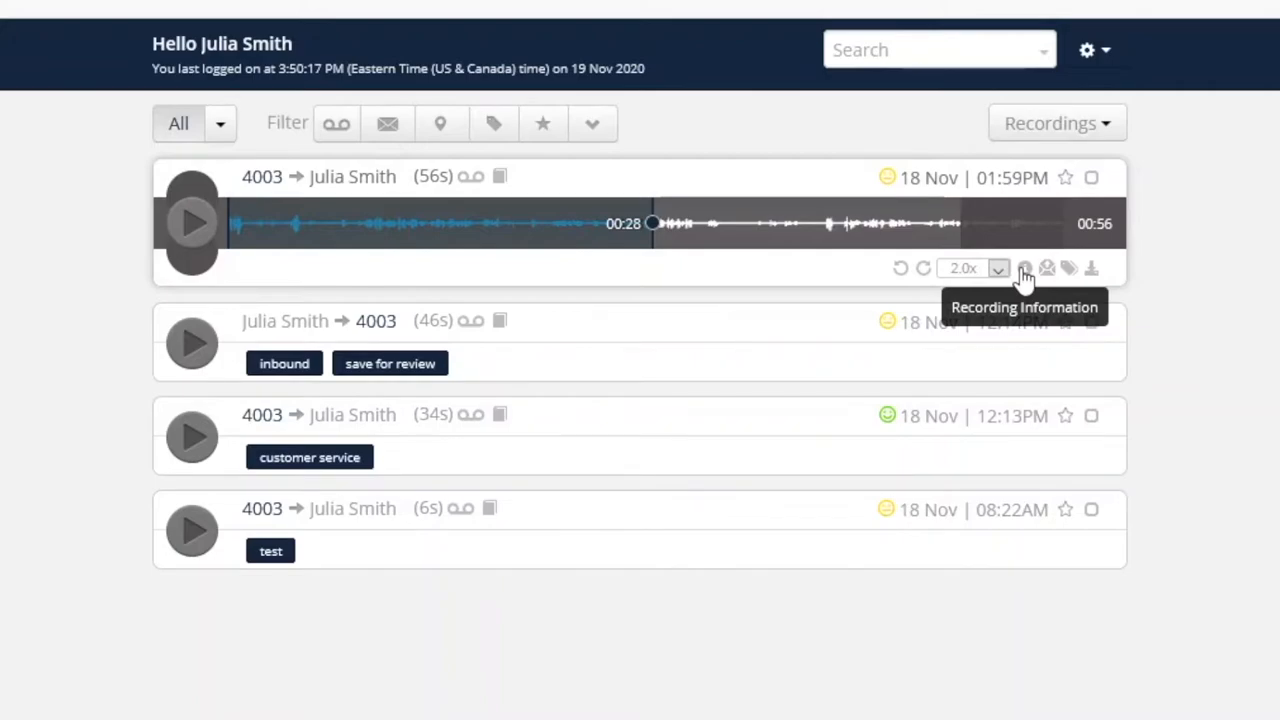
- View the recording's details and dismiss them with OK
{"action": "left_click", "coordinate": [1024, 268]}
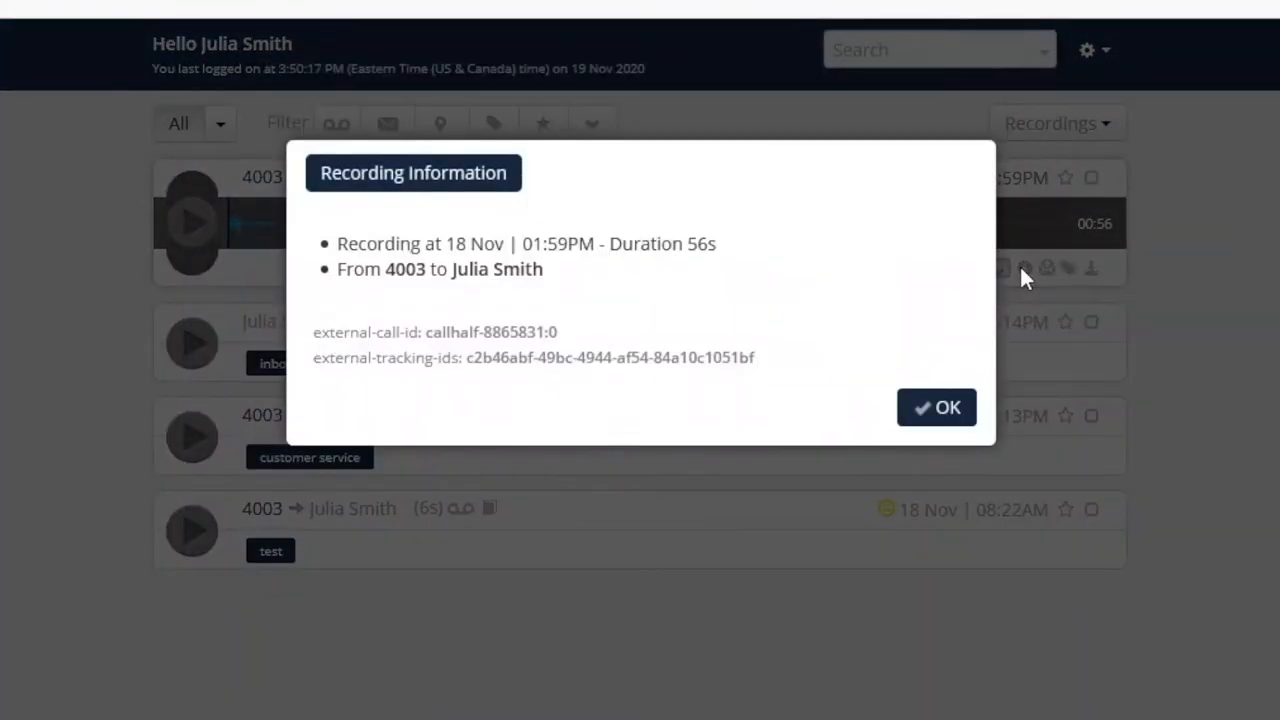
{"action": "mouse_move", "coordinate": [612, 322]}
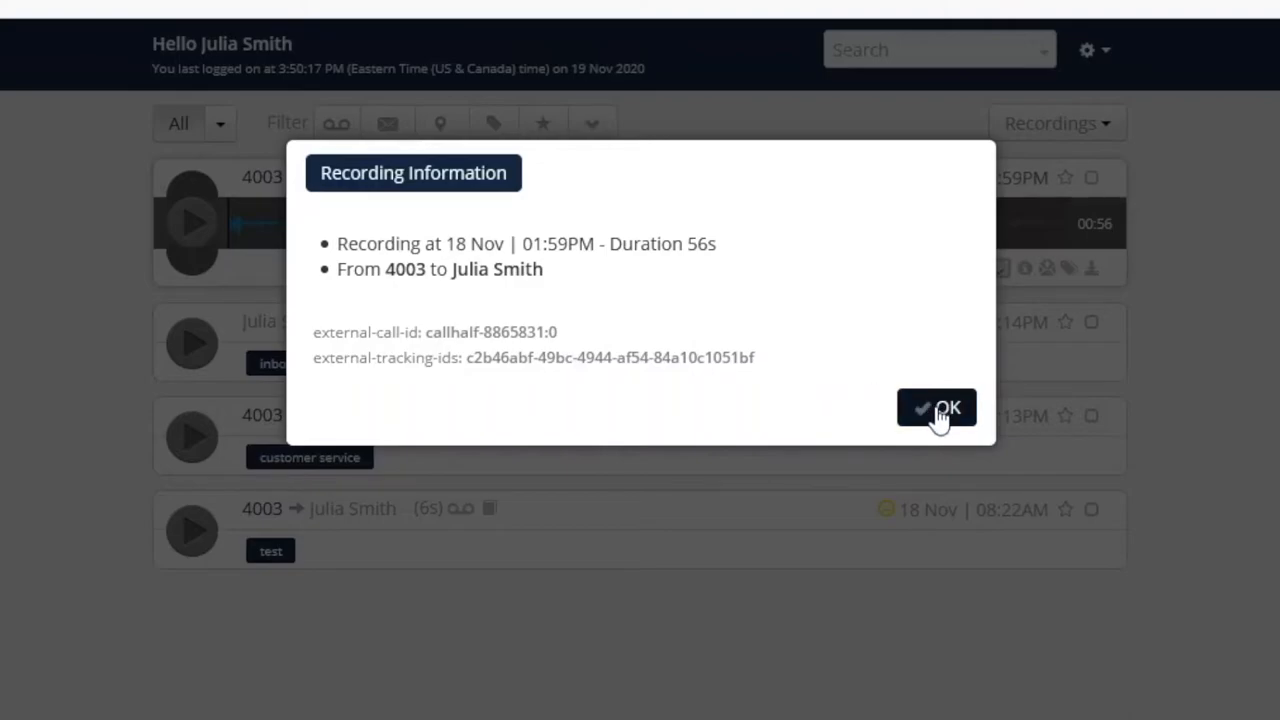
{"action": "left_click", "coordinate": [936, 408]}
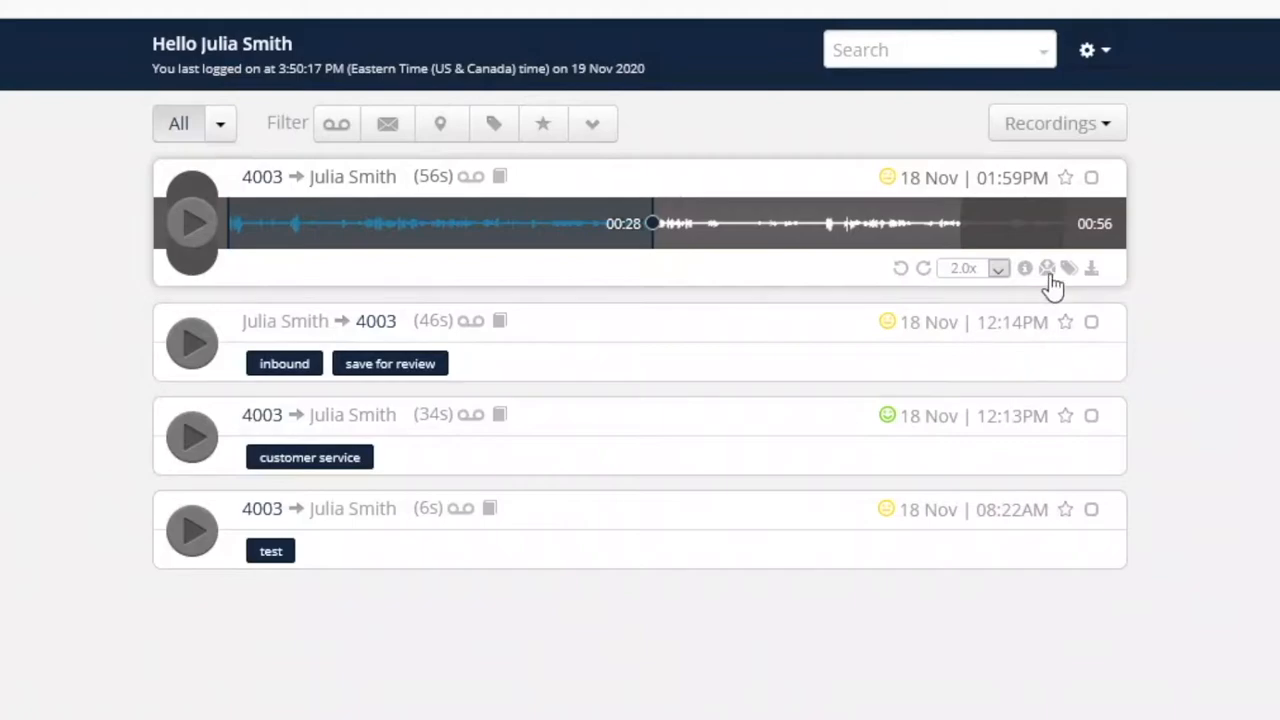
{"action": "mouse_move", "coordinate": [1048, 268]}
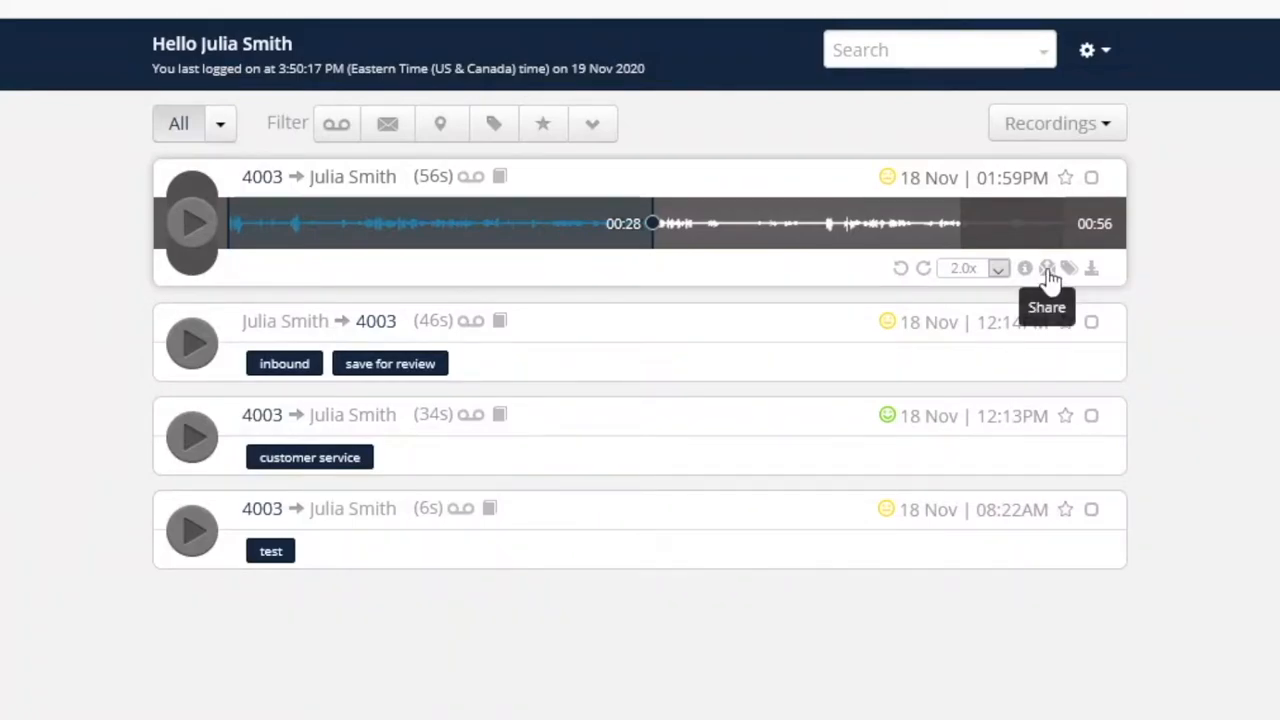
- Share the recording by email to the edvoipky.com recipient with the recommendation message
{"action": "left_click", "coordinate": [1048, 268]}
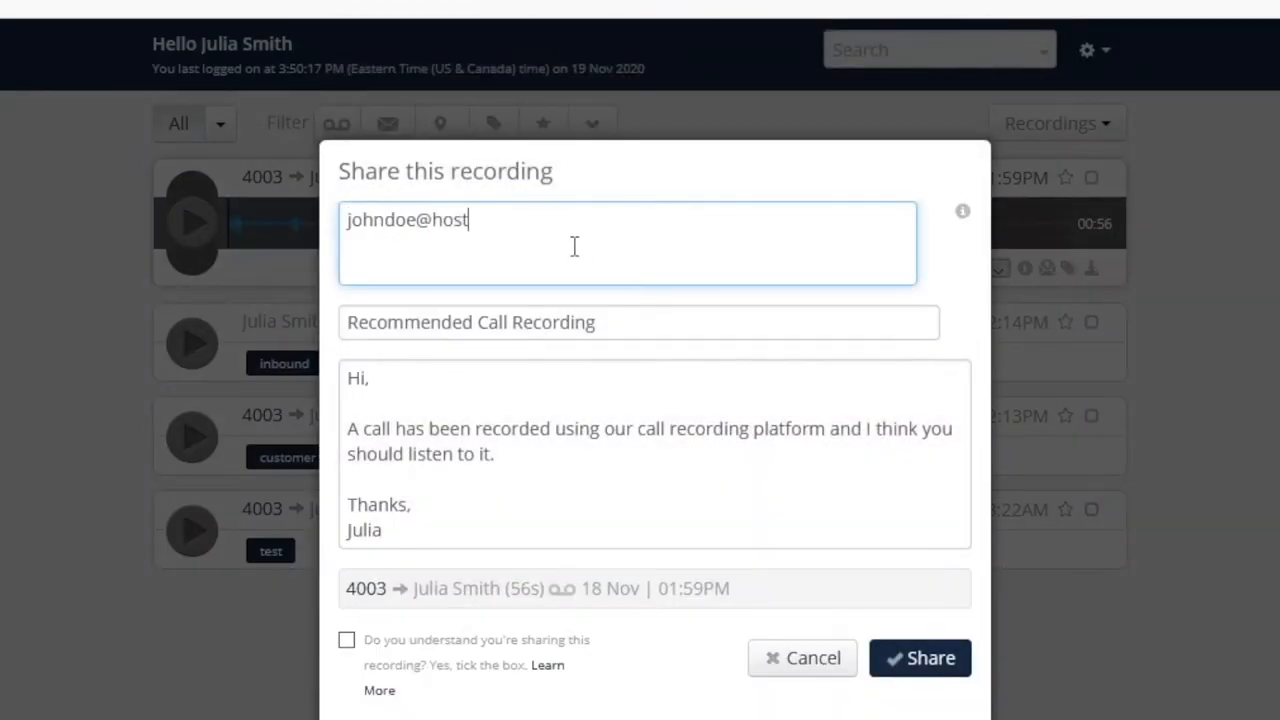
{"action": "type", "text": "edvoipky.com"}
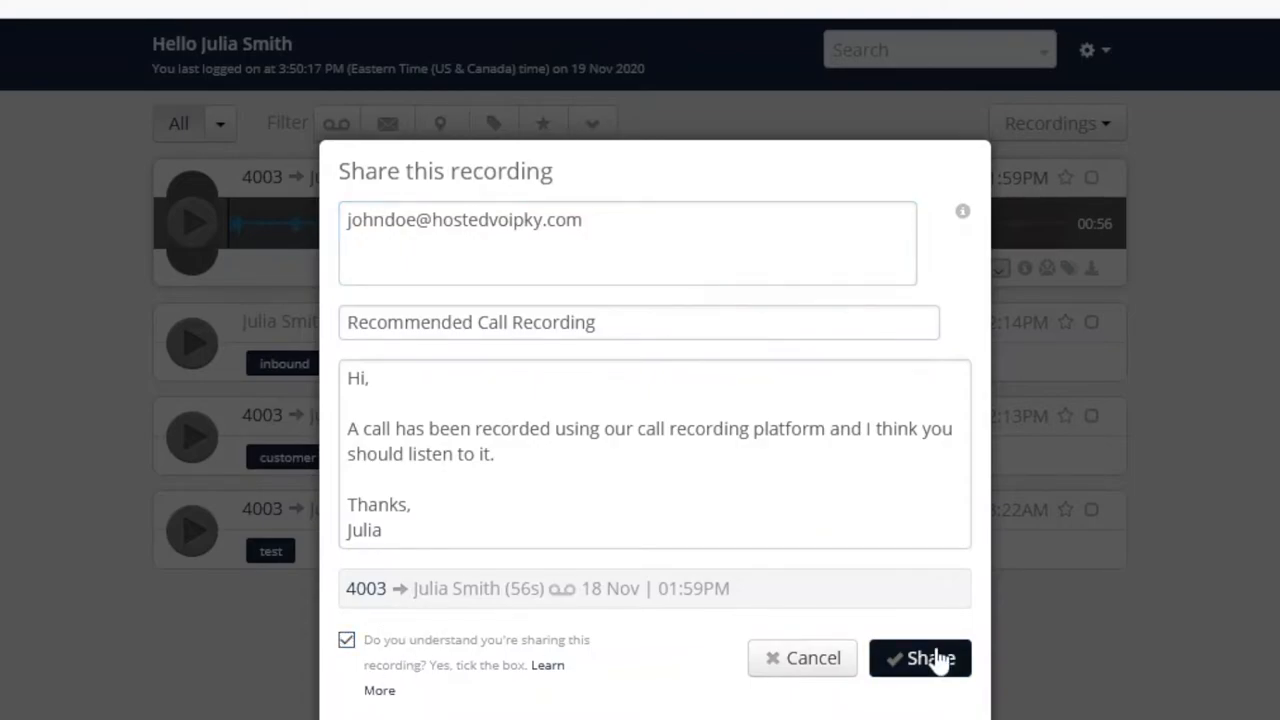
{"action": "left_click", "coordinate": [920, 658]}
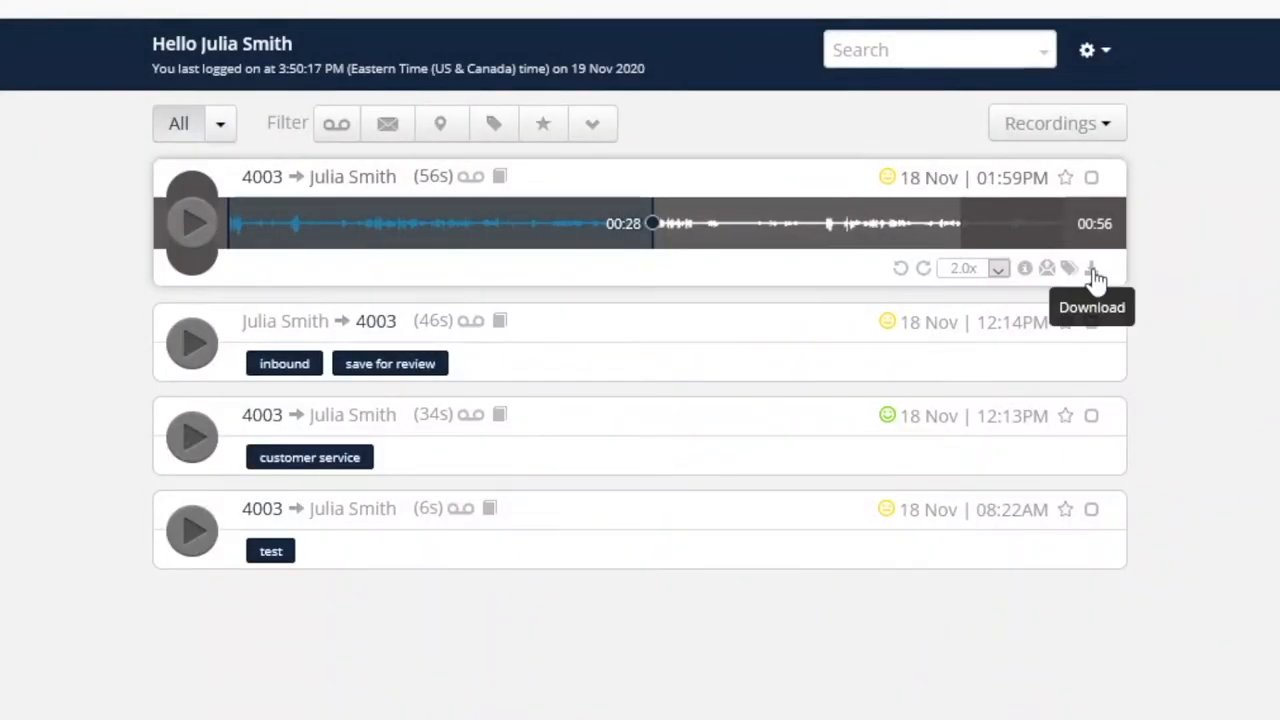
{"action": "left_click", "coordinate": [1092, 268]}
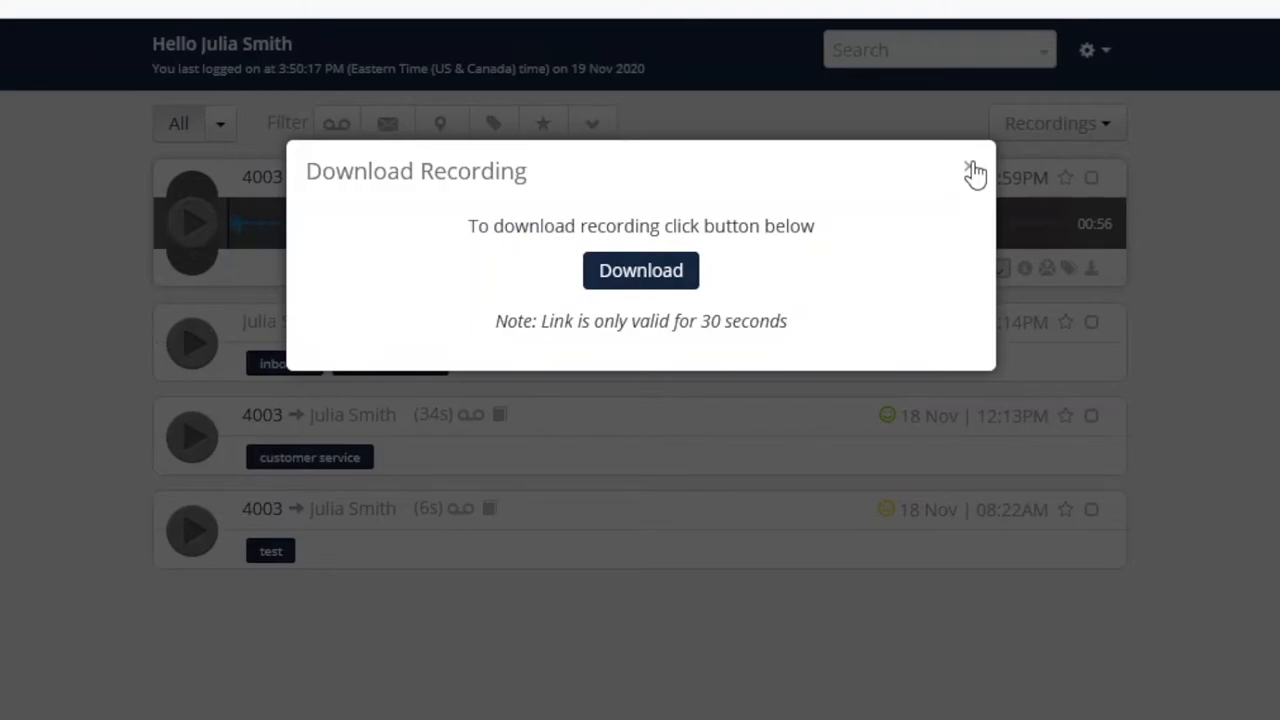
{"action": "left_click", "coordinate": [974, 172]}
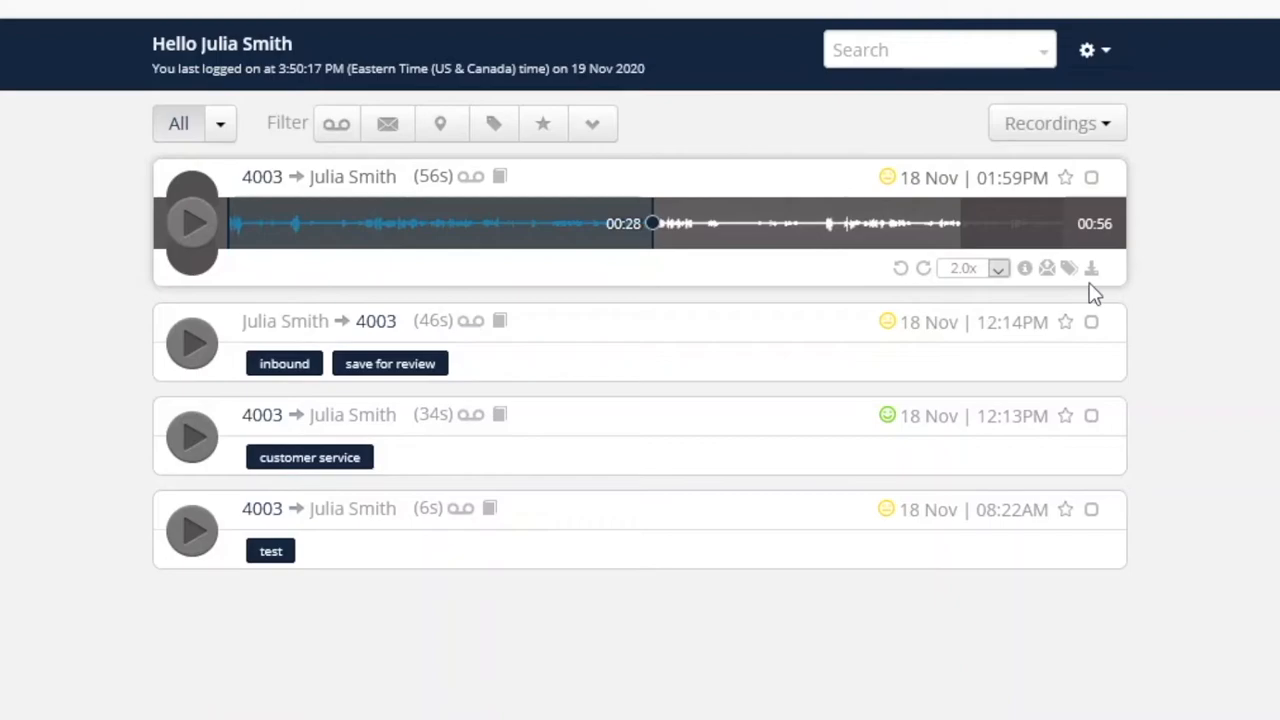
{"action": "mouse_move", "coordinate": [1068, 268]}
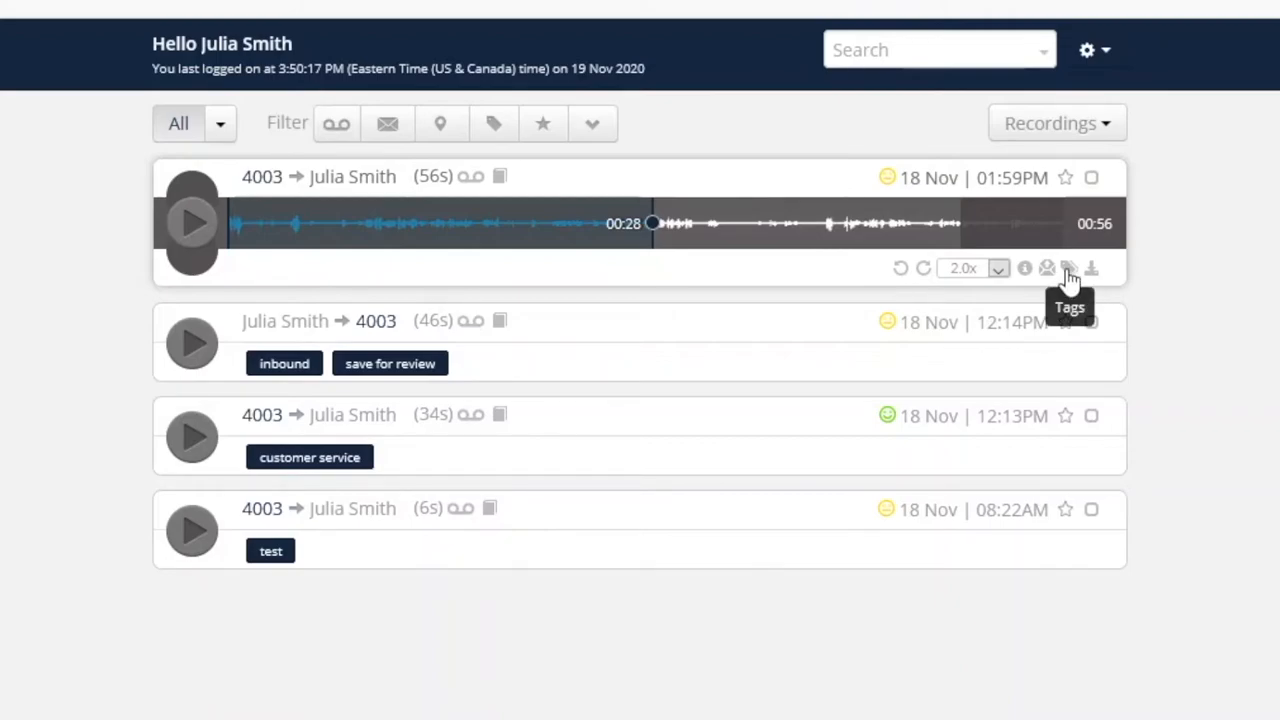
- Add a 'test call' tag to the 56-second call from 4003 and save it
{"action": "left_click", "coordinate": [1068, 268]}
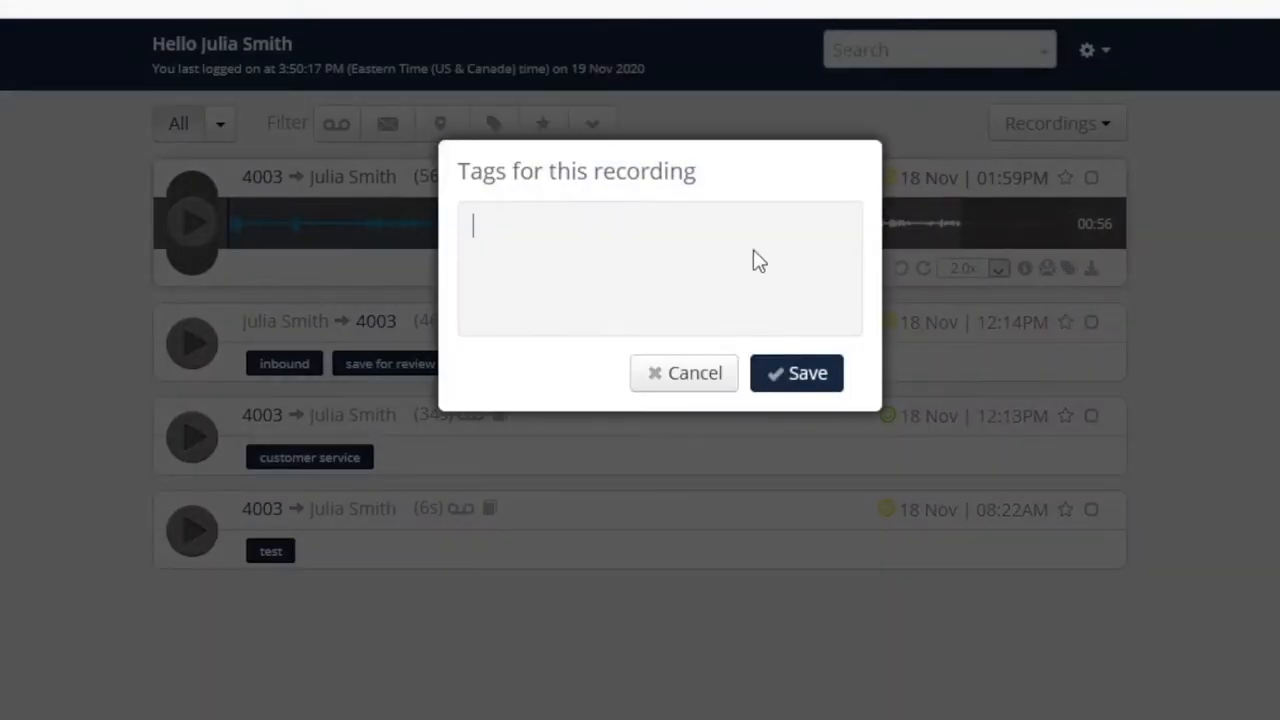
{"action": "type", "text": "test"}
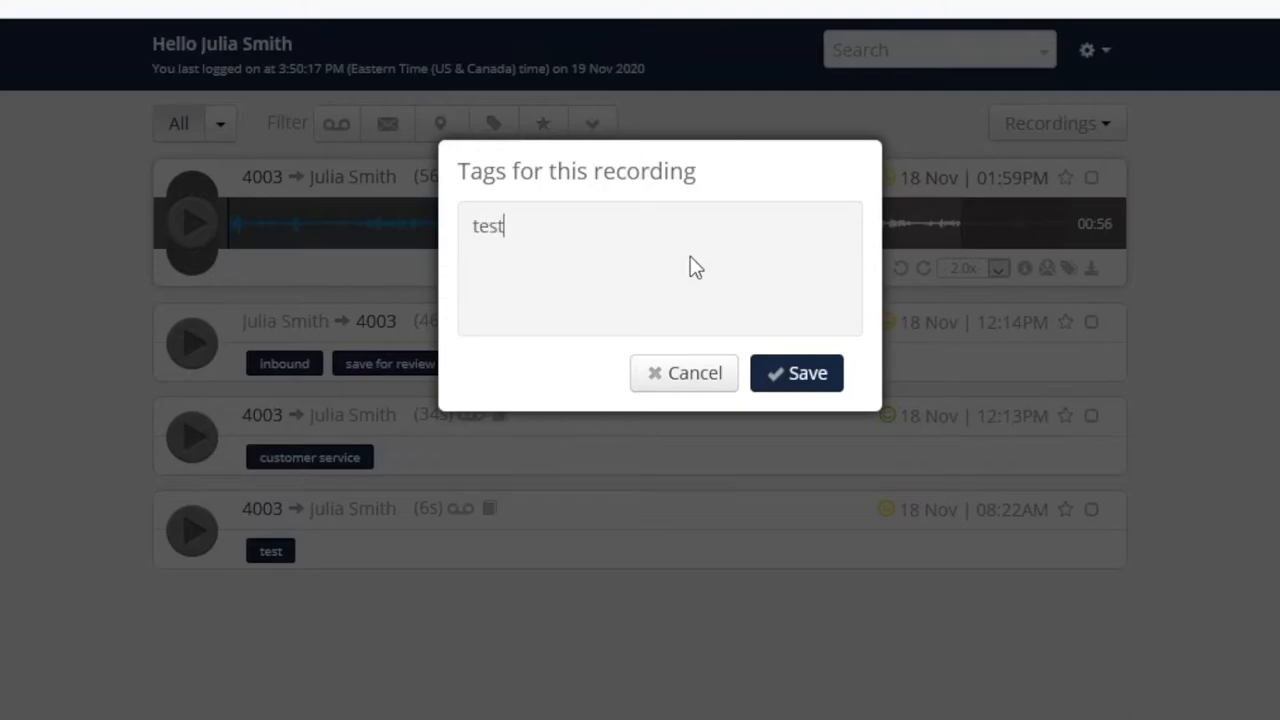
{"action": "type", "text": "call"}
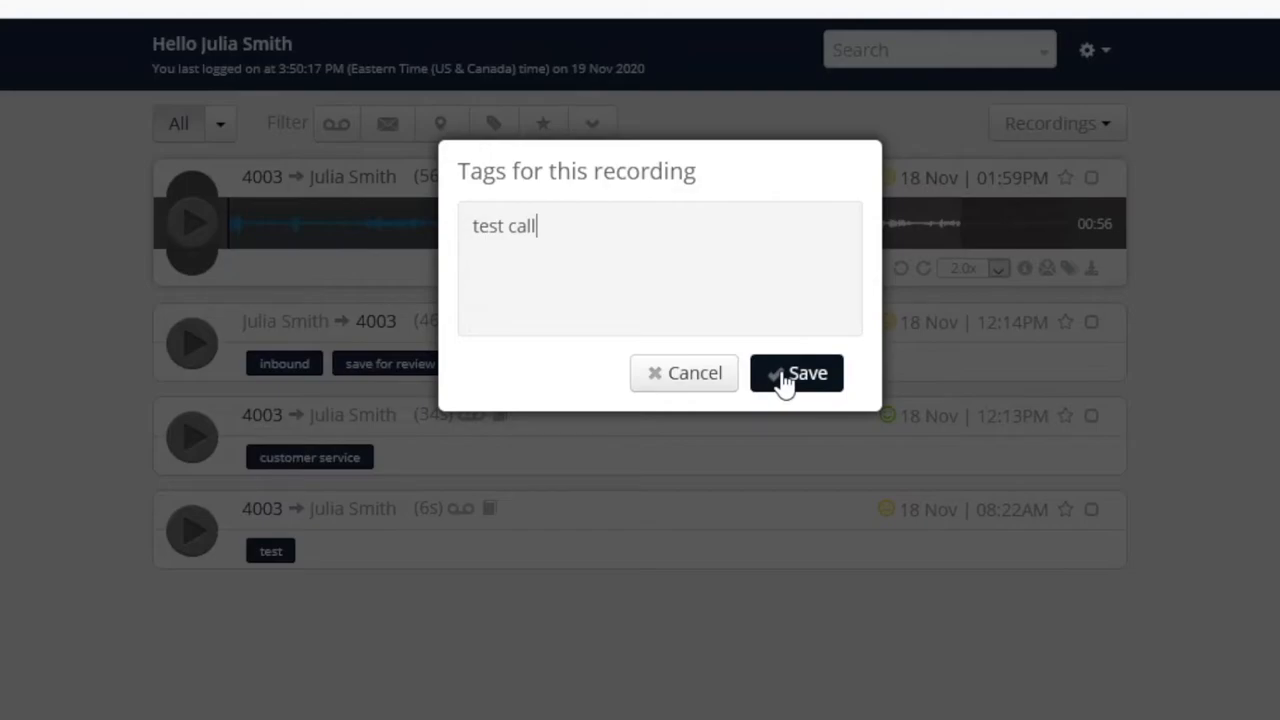
{"action": "key", "text": "enter"}
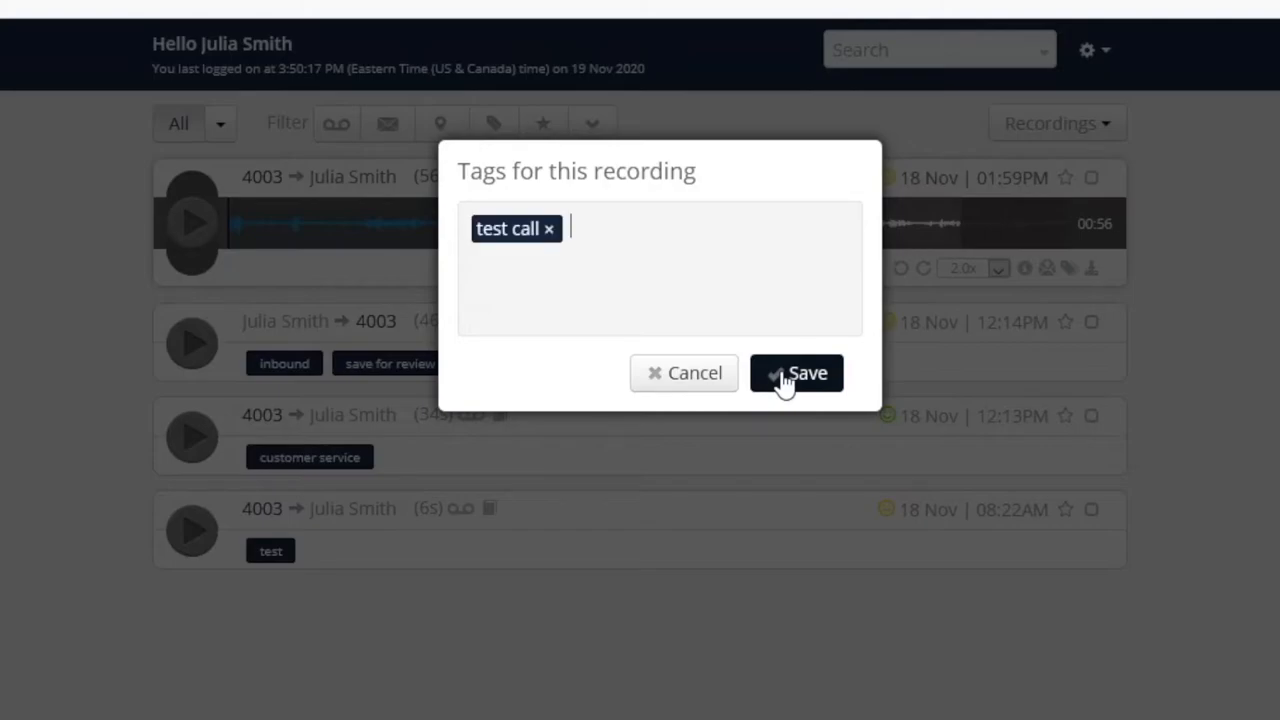
{"action": "left_click", "coordinate": [796, 374]}
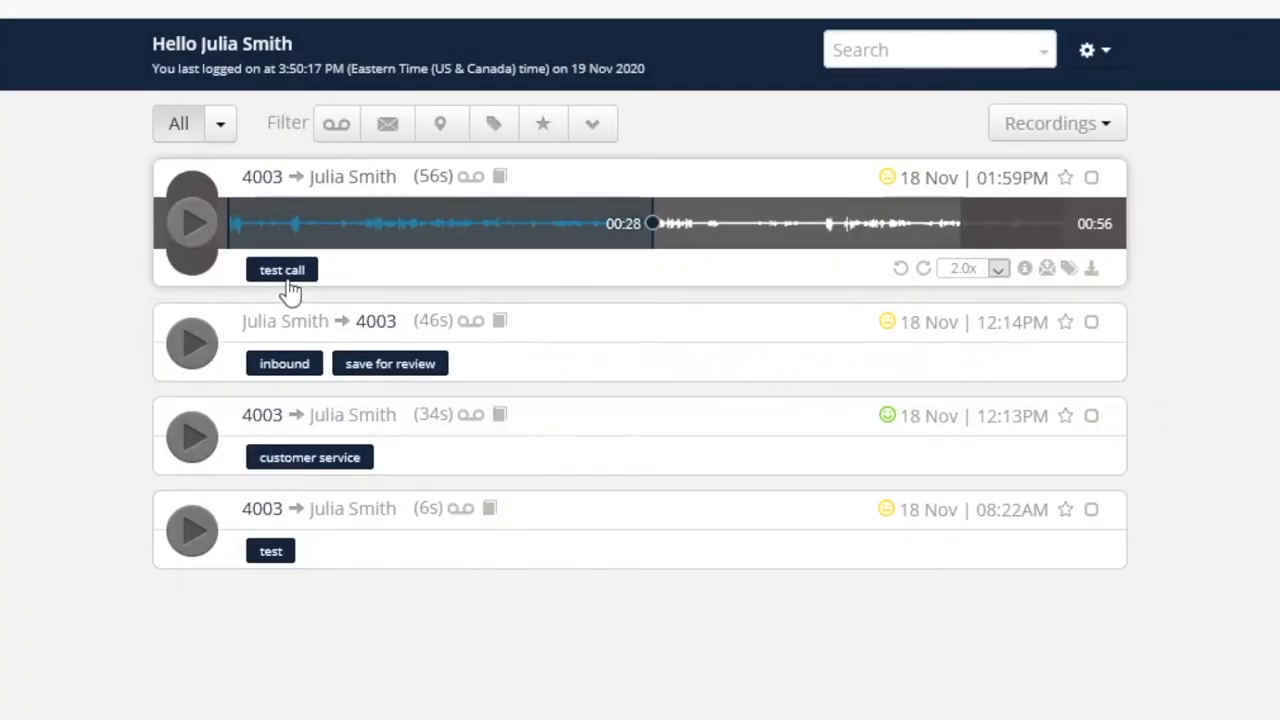
{"action": "mouse_move", "coordinate": [390, 364]}
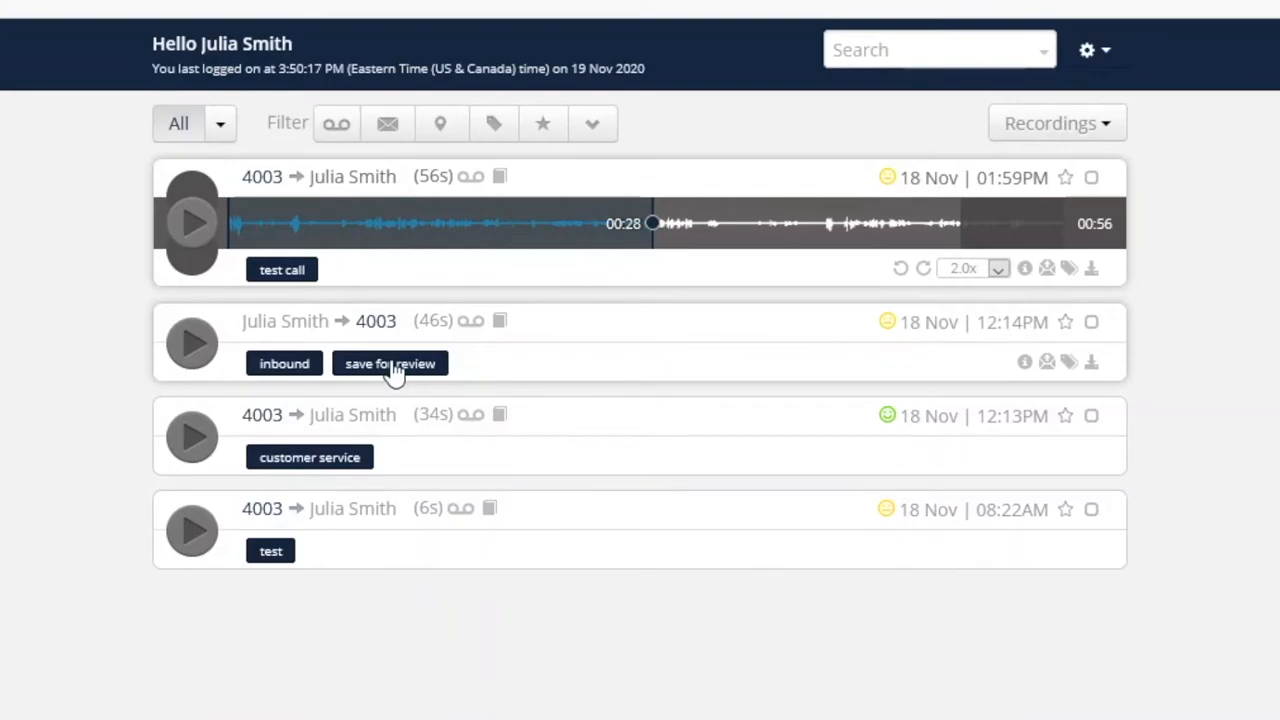
{"action": "mouse_move", "coordinate": [676, 376]}
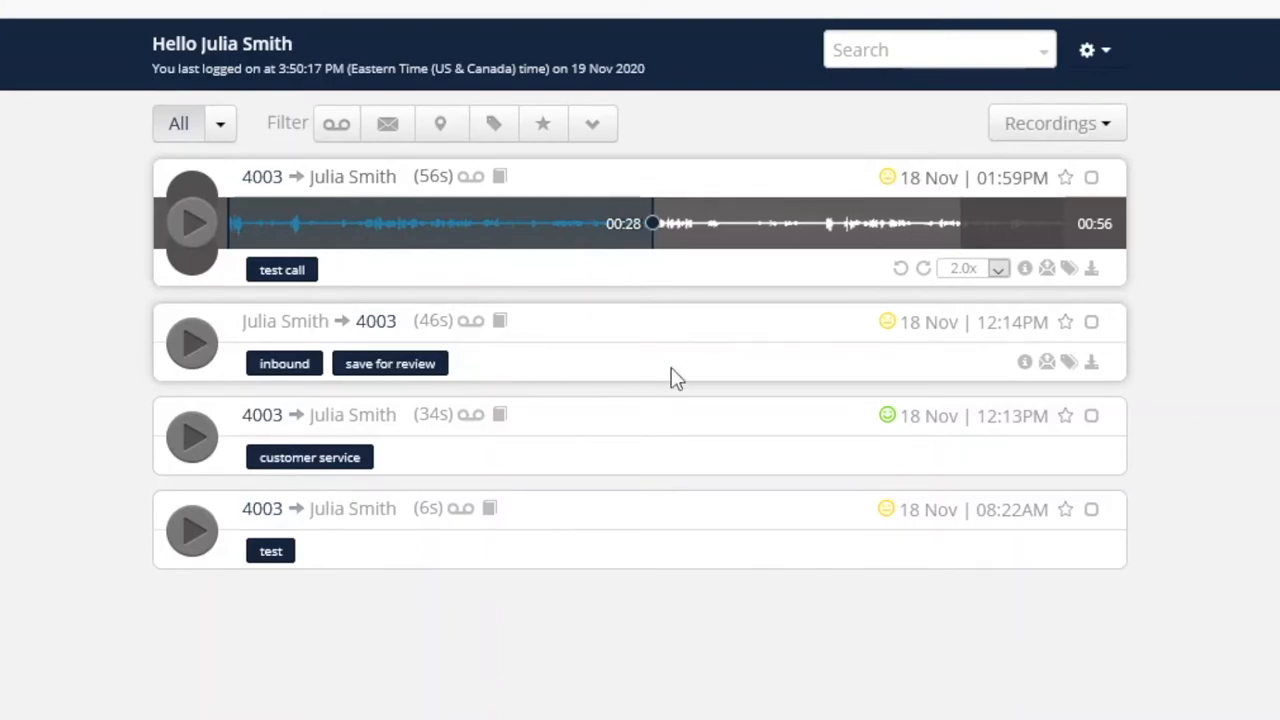
{"action": "mouse_move", "coordinate": [1060, 516]}
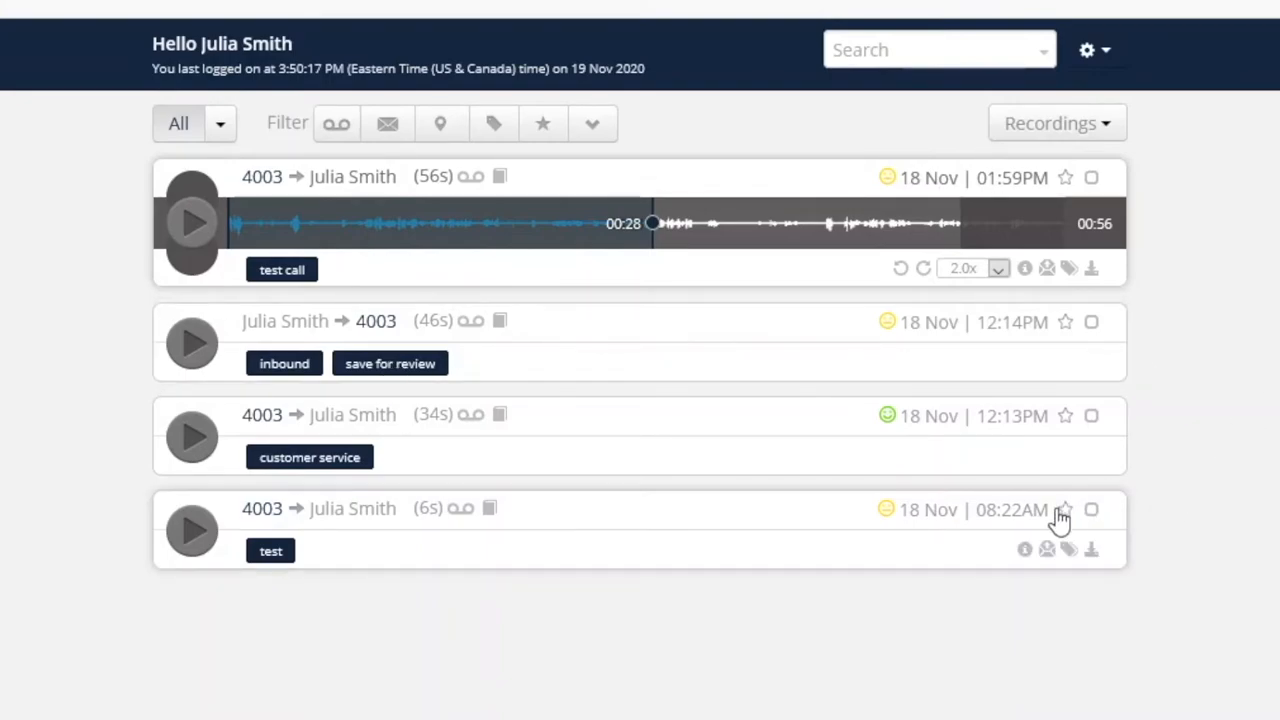
- Star the 08:22AM and 01:59PM calls
{"action": "left_click", "coordinate": [1066, 510]}
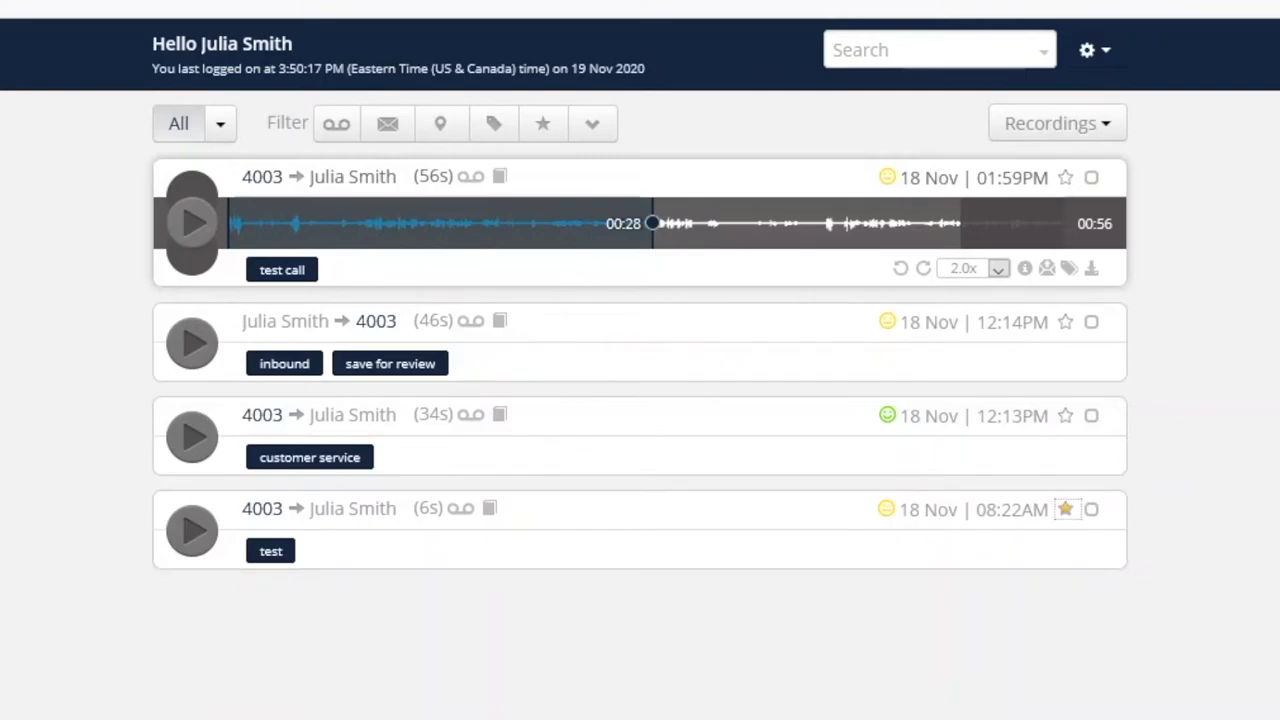
{"action": "mouse_move", "coordinate": [1066, 178]}
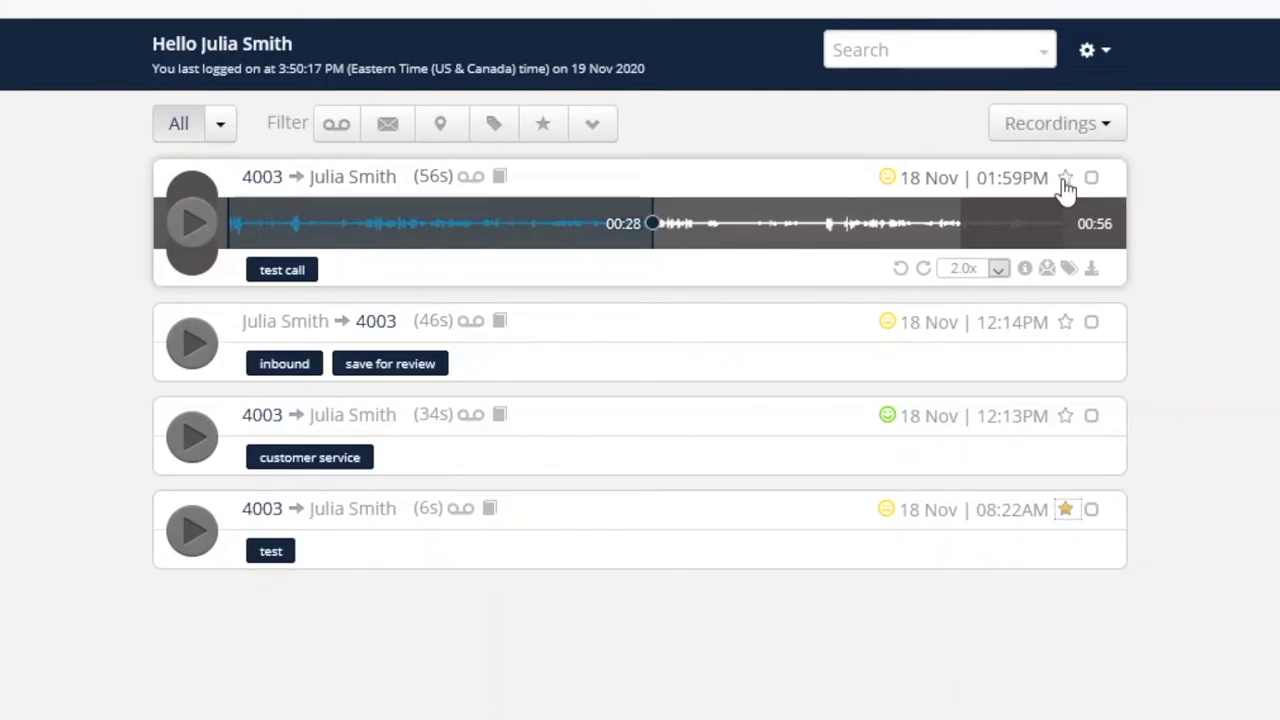
{"action": "left_click", "coordinate": [1066, 176]}
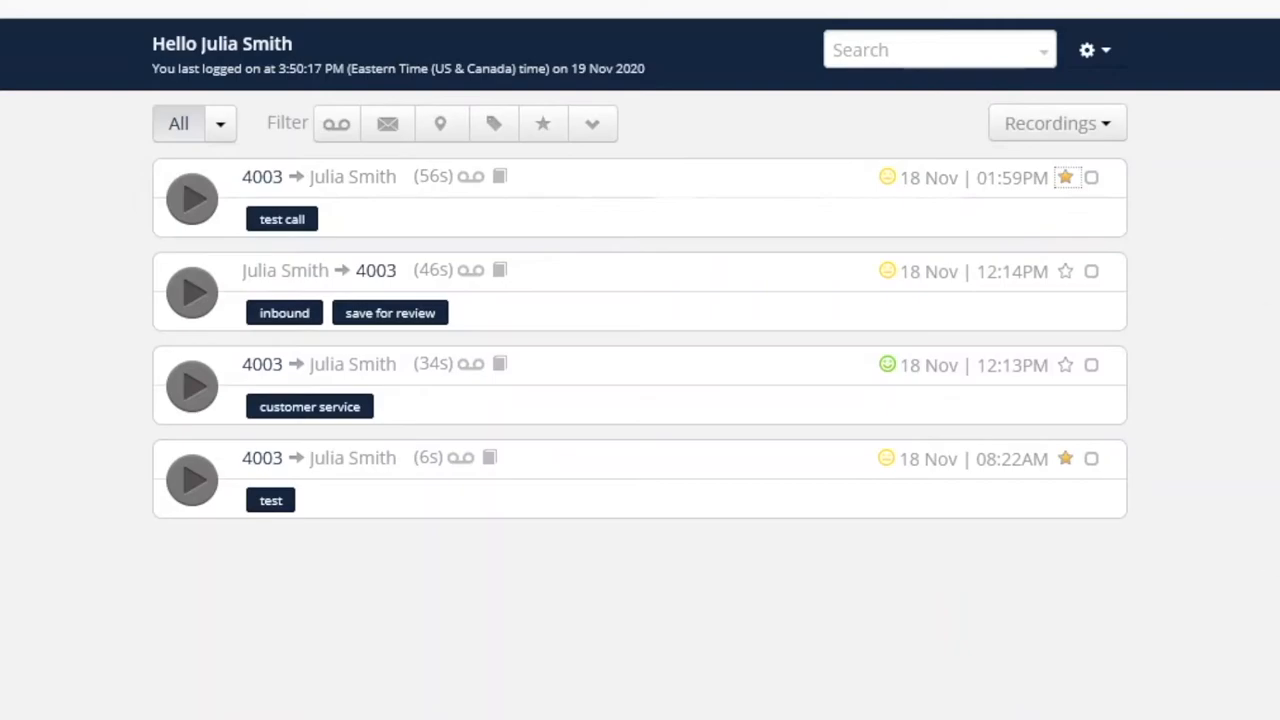
{"action": "mouse_move", "coordinate": [544, 124]}
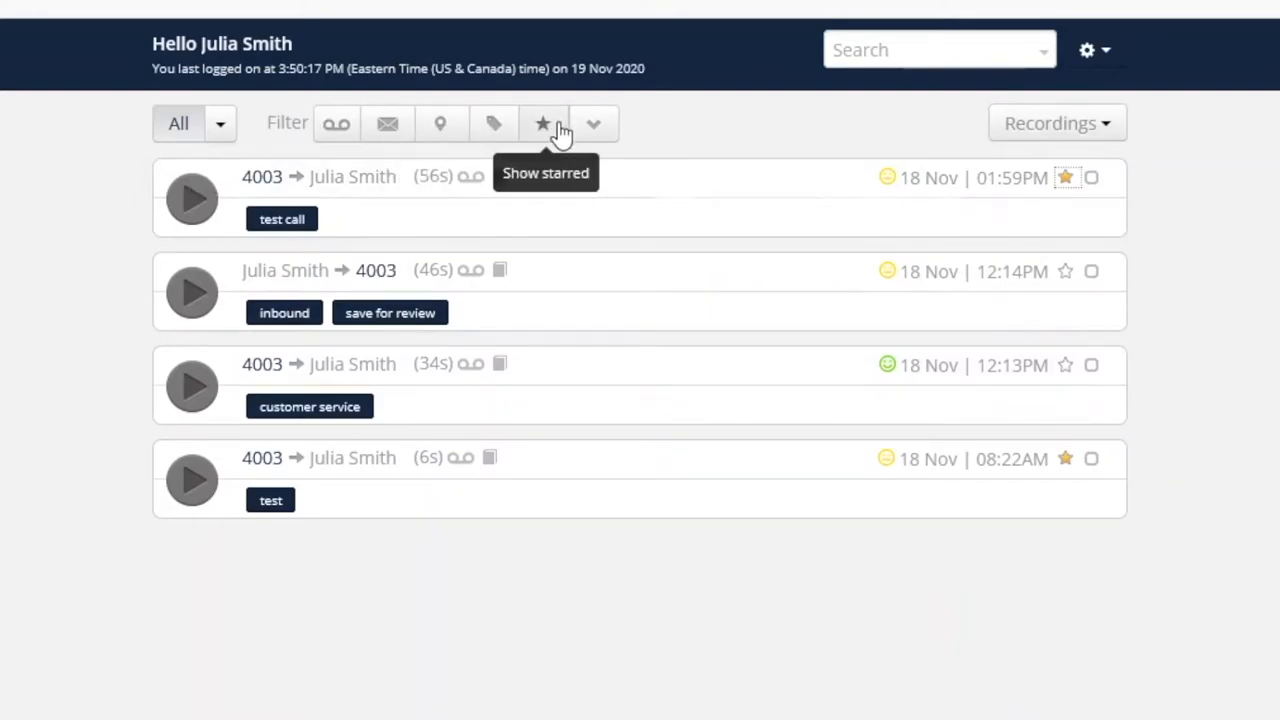
- Filter to starred recordings only, then return to the full list
{"action": "left_click", "coordinate": [544, 122]}
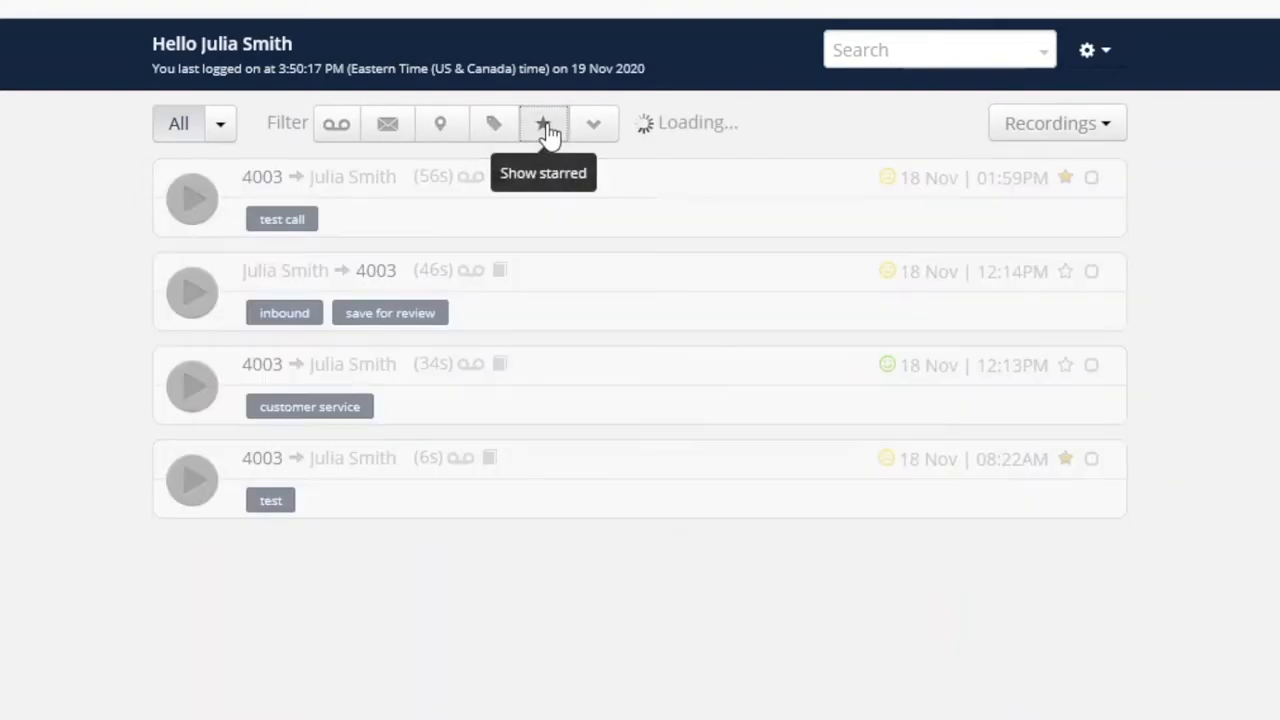
{"action": "left_click", "coordinate": [544, 124]}
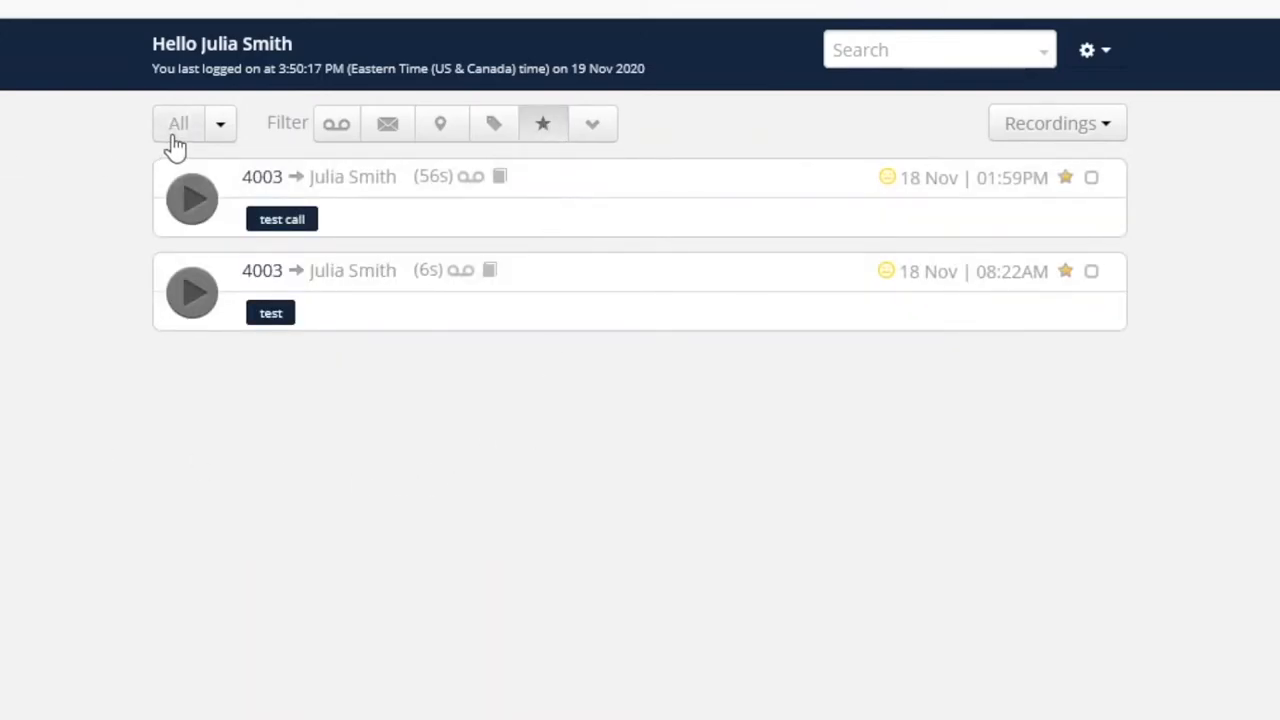
{"action": "left_click", "coordinate": [178, 124]}
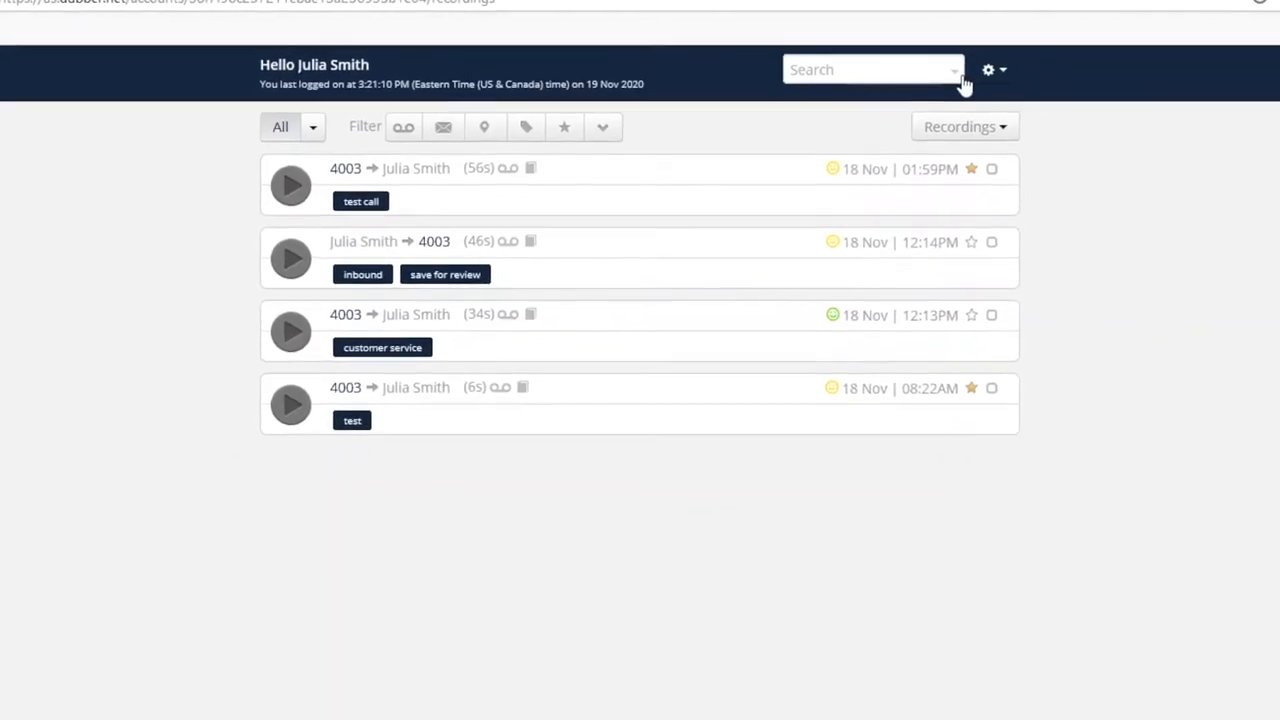
- Run an advanced search for 'customer service' dated 2020-11-18
{"action": "left_click", "coordinate": [952, 68]}
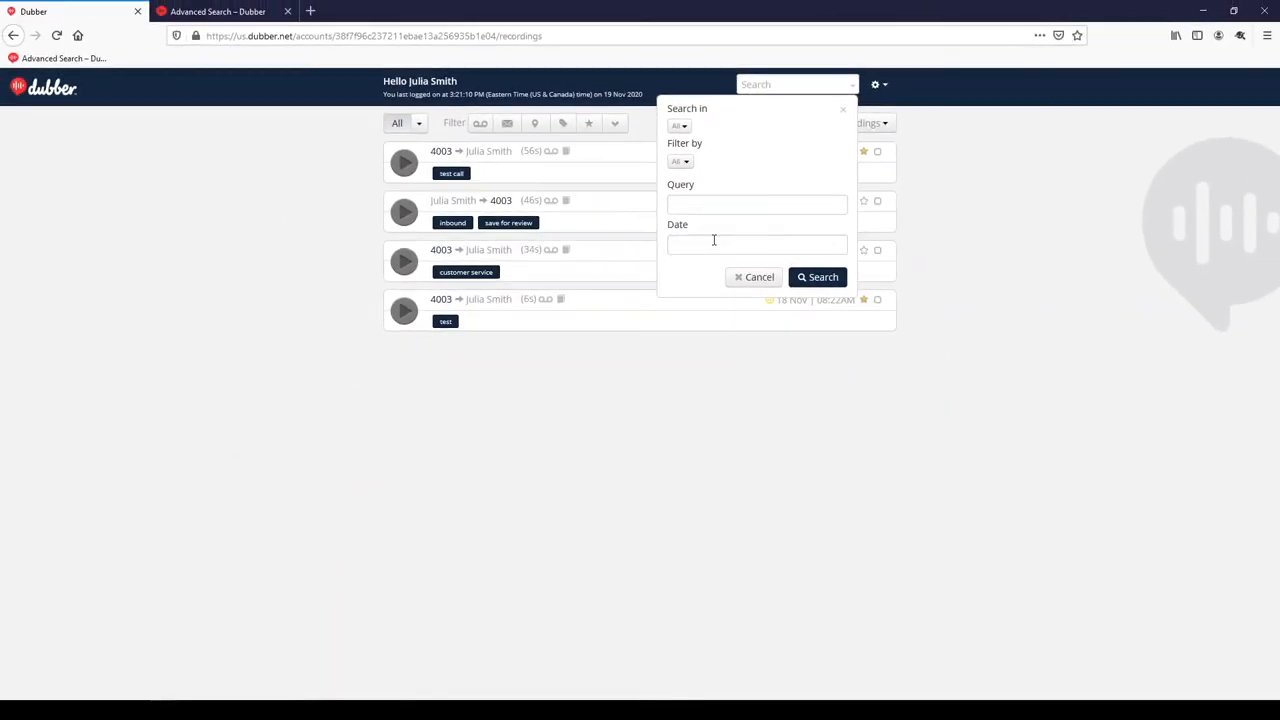
{"action": "type", "text": "2020-11-18"}
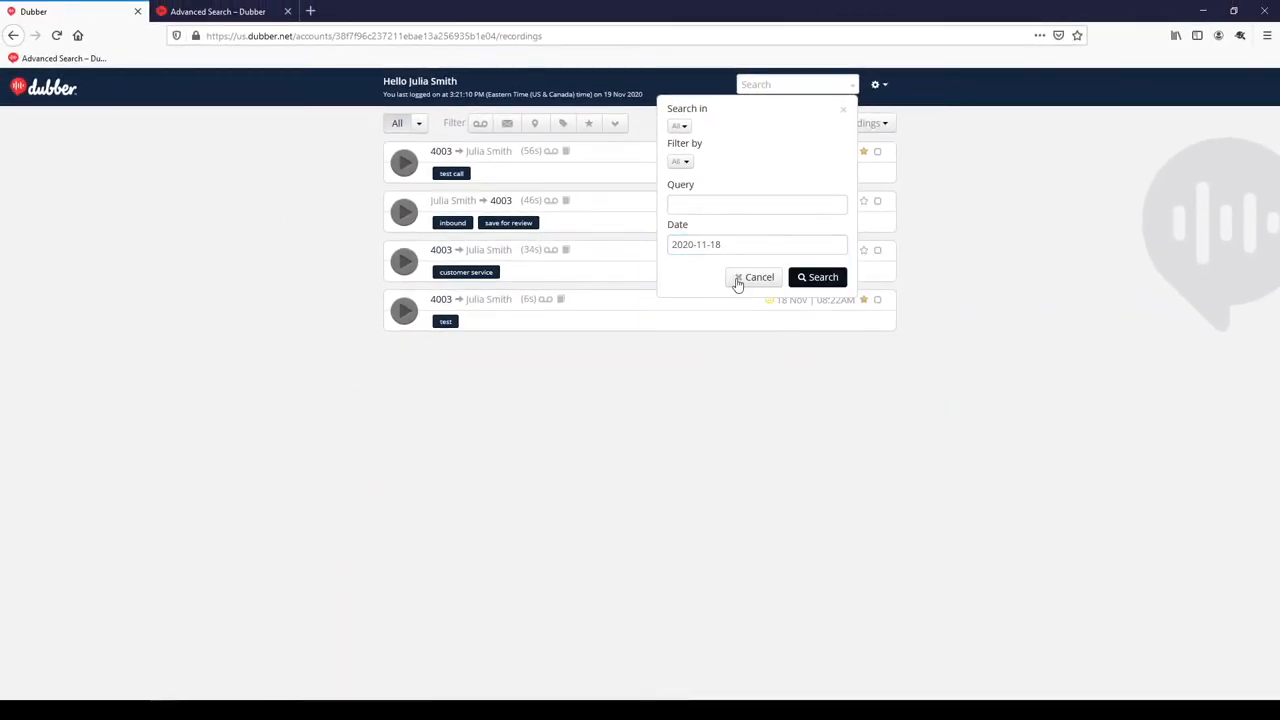
{"action": "left_click", "coordinate": [756, 204]}
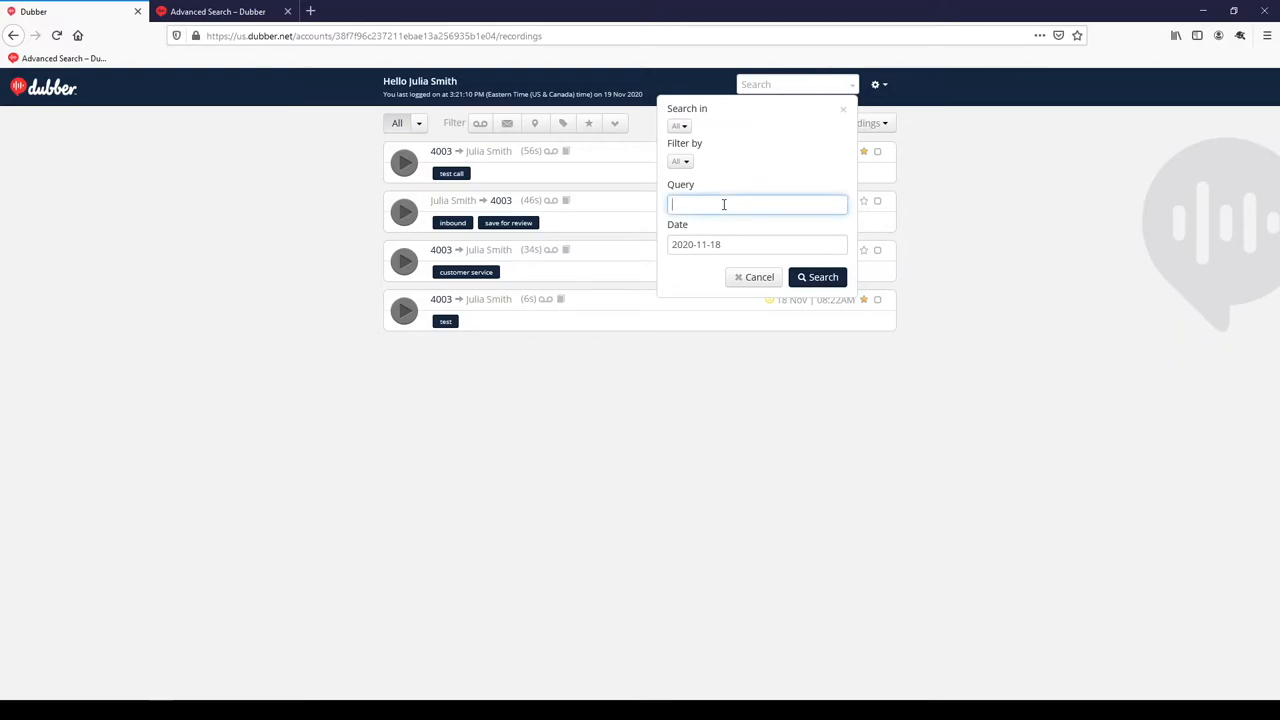
{"action": "type", "text": "service"}
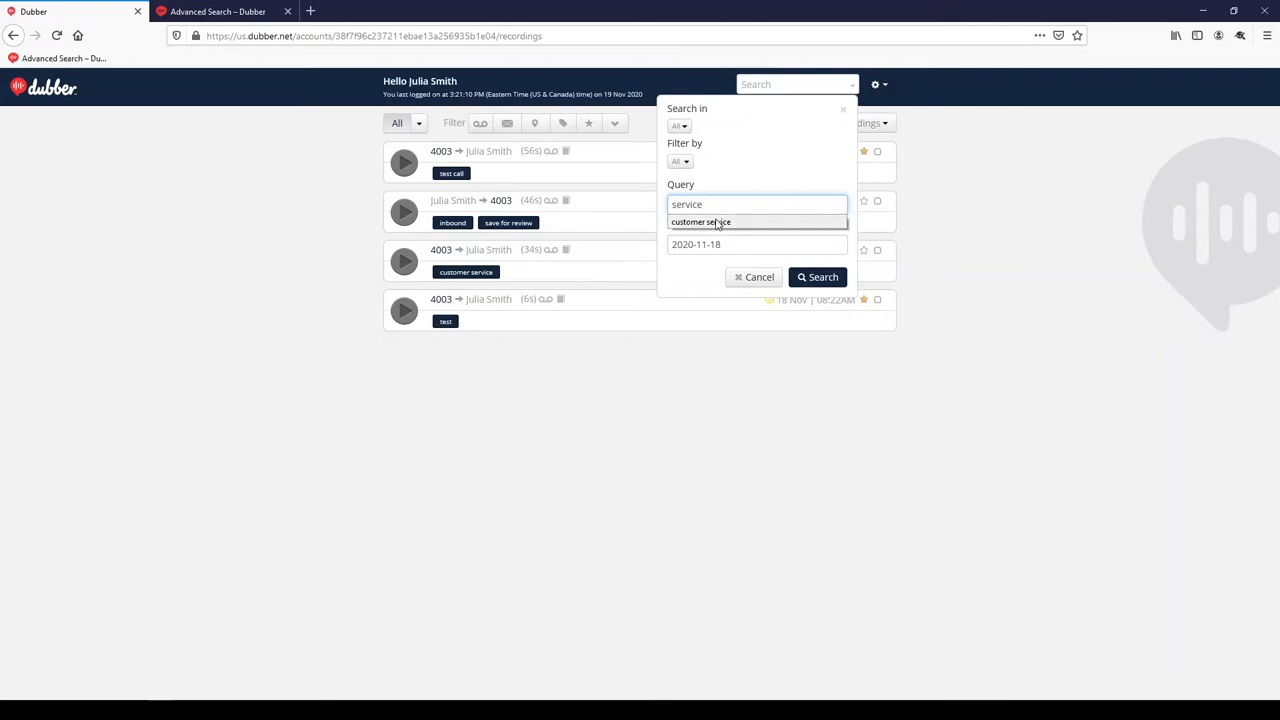
{"action": "left_click", "coordinate": [700, 220]}
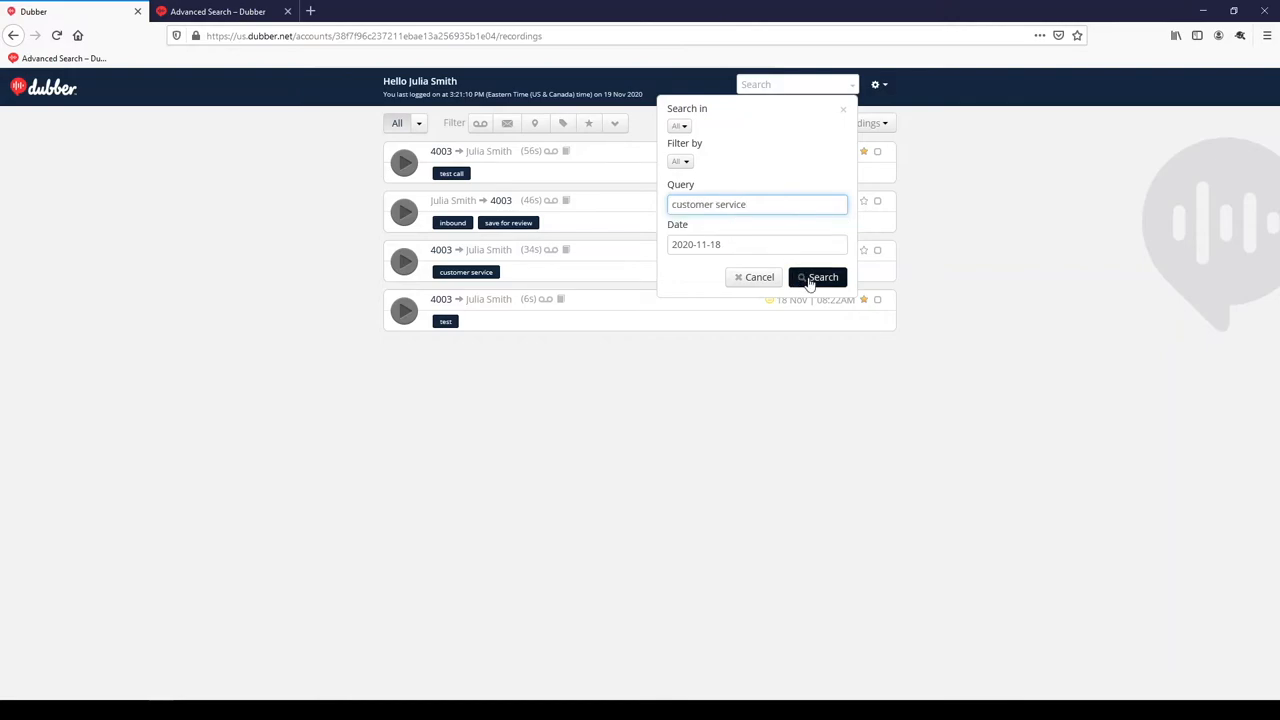
{"action": "left_click", "coordinate": [816, 276]}
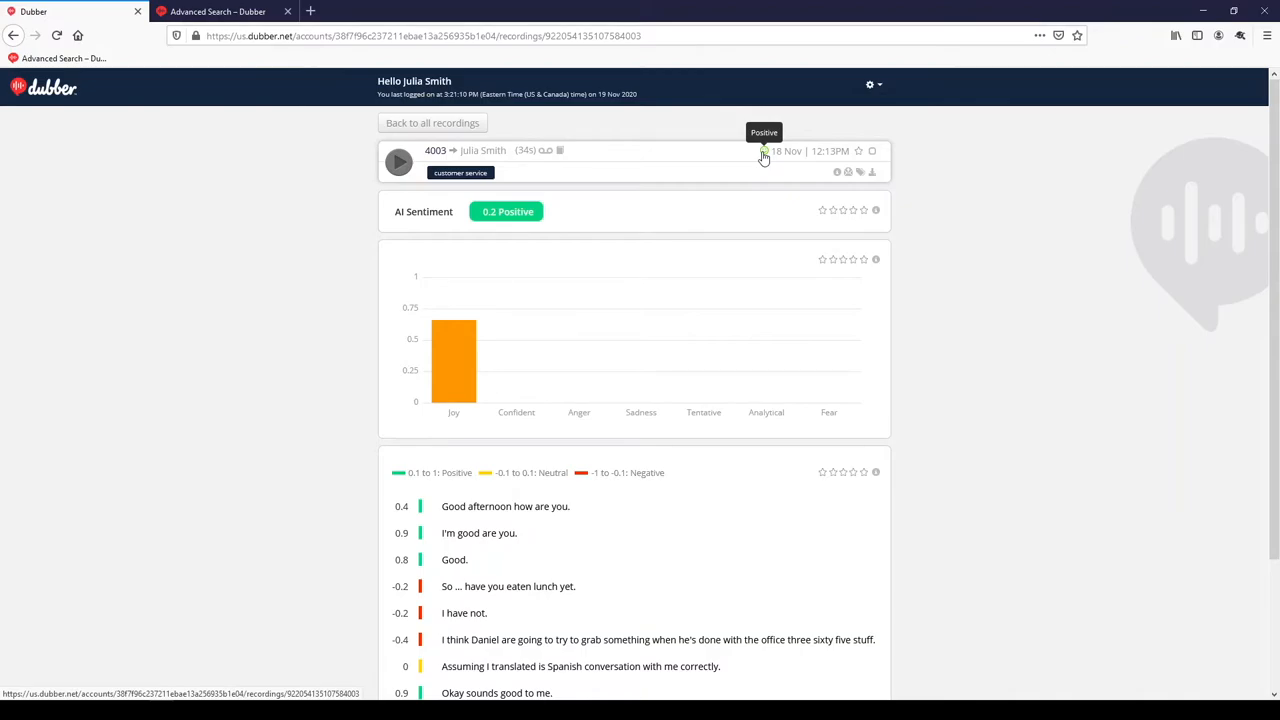
{"action": "mouse_move", "coordinate": [456, 360]}
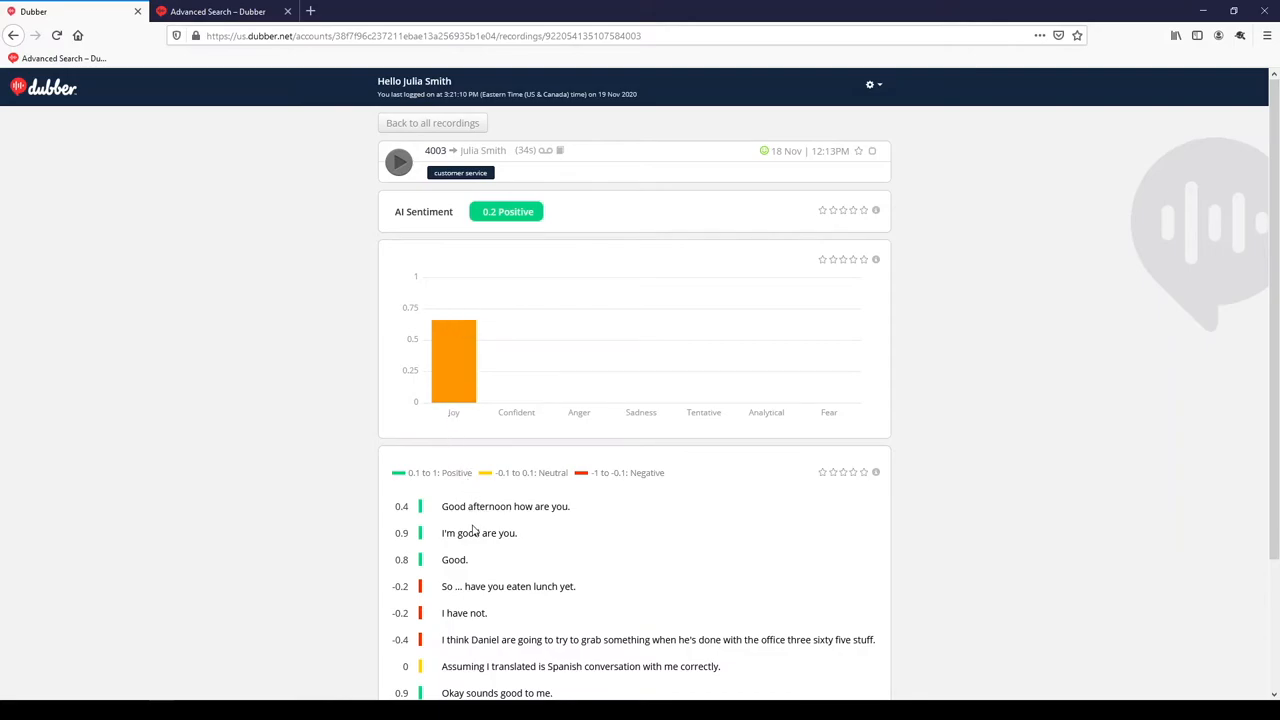
{"action": "mouse_move", "coordinate": [470, 538]}
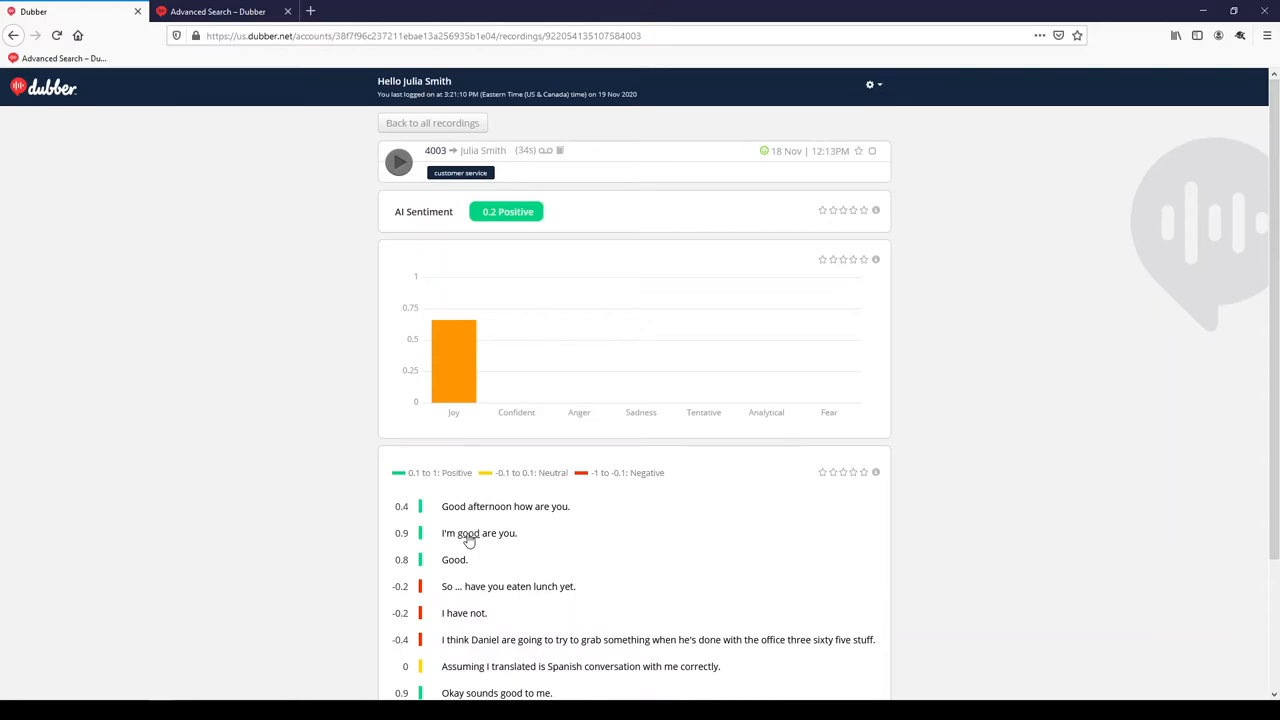
- Play the call from transcript lines including 'Good.', then go back to all recordings
{"action": "left_click", "coordinate": [398, 162]}
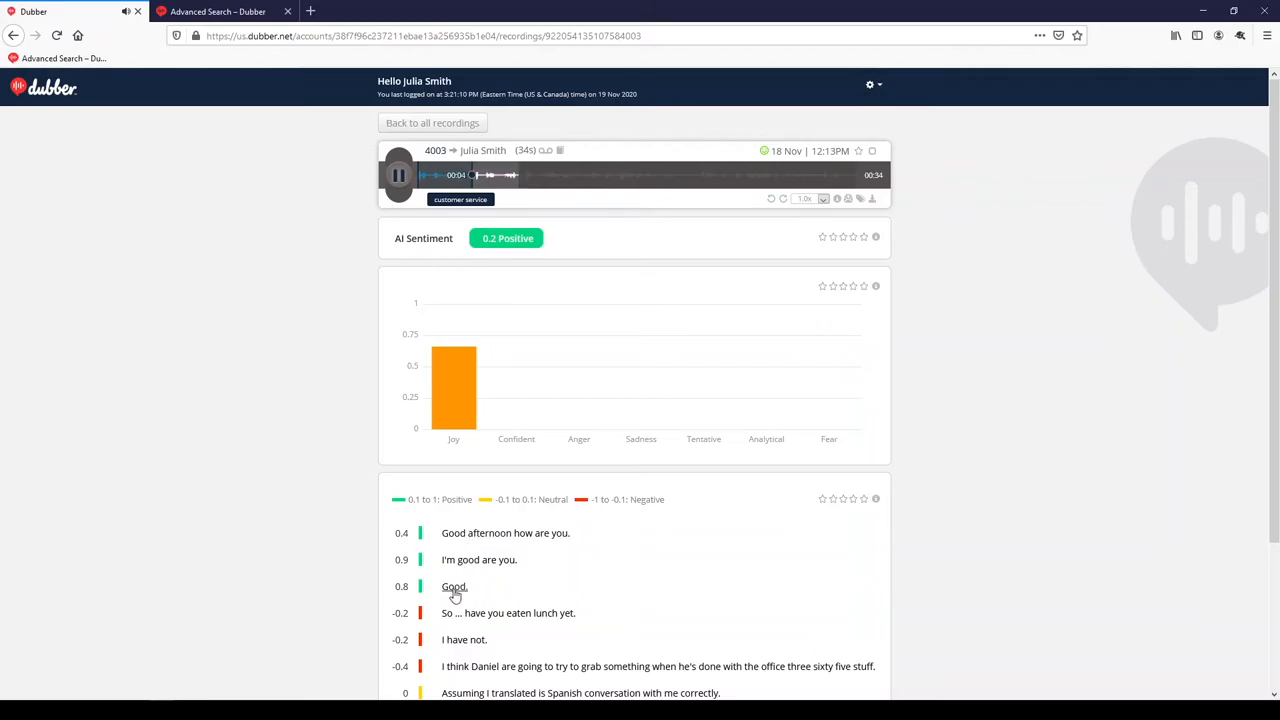
{"action": "left_click", "coordinate": [398, 176]}
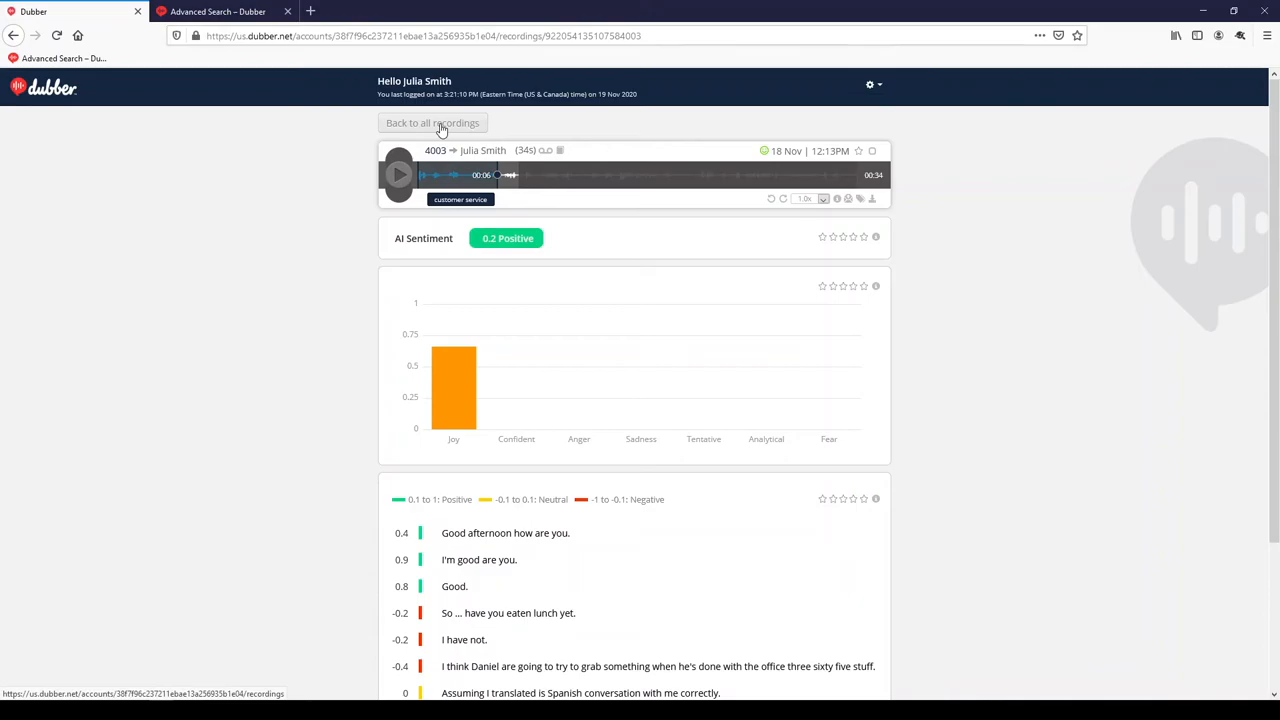
{"action": "left_click", "coordinate": [432, 122]}
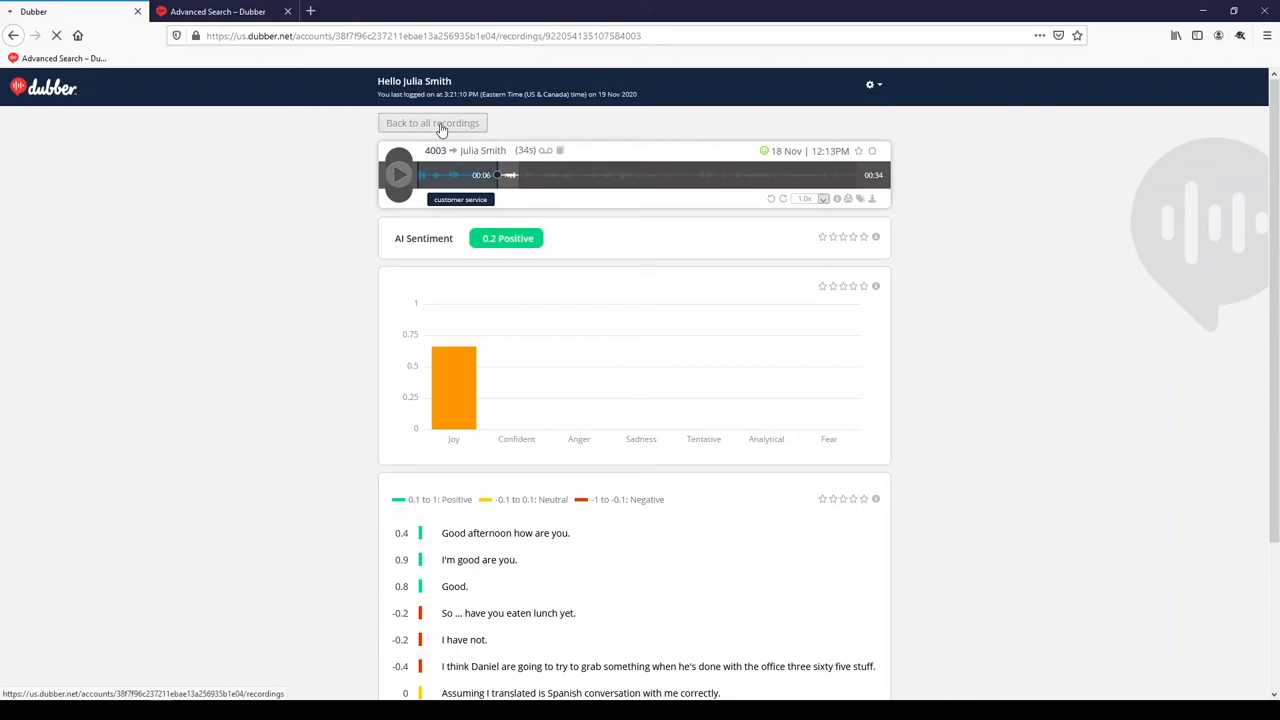
- View the Advanced Search article in the Dubber Help Center browser tab
{"action": "left_click", "coordinate": [216, 12]}
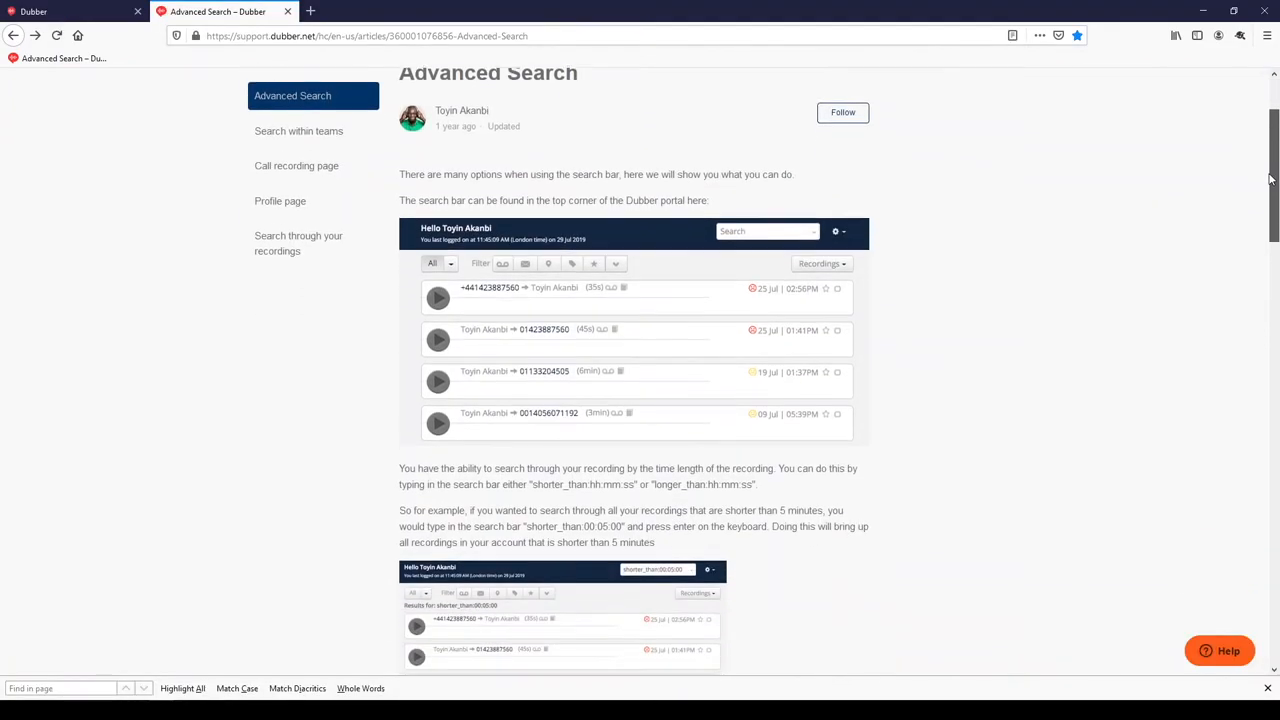
{"action": "scroll", "scroll_direction": "down", "scroll_amount": 3}
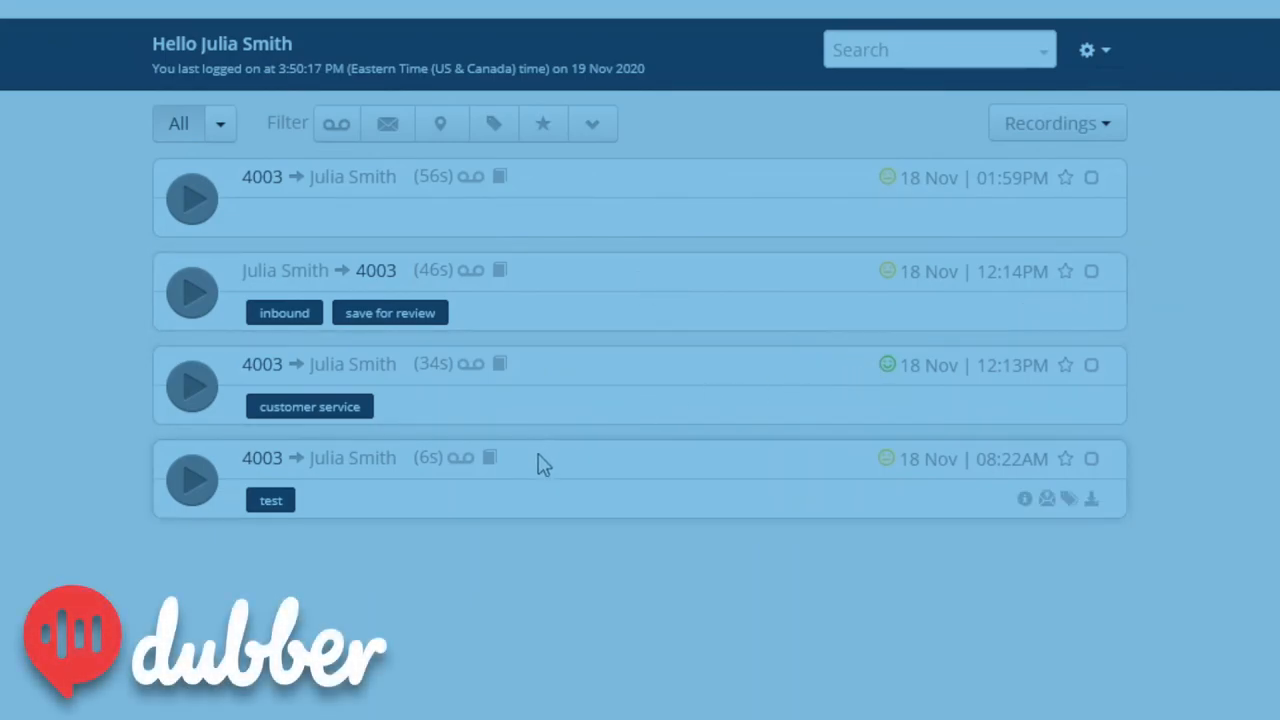
{"action": "mouse_move", "coordinate": [16, 470]}
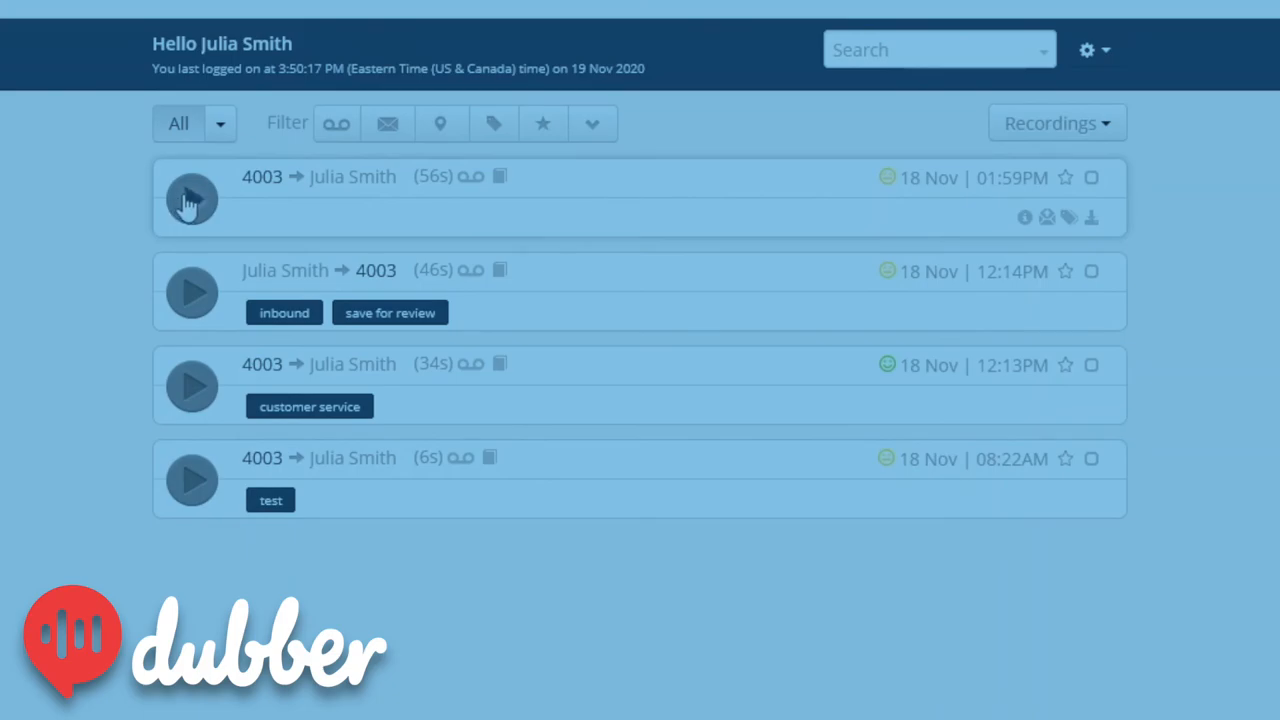
- Play the 01:59PM call and skip back then forward 15 seconds to about 28 seconds
{"action": "left_click", "coordinate": [192, 198]}
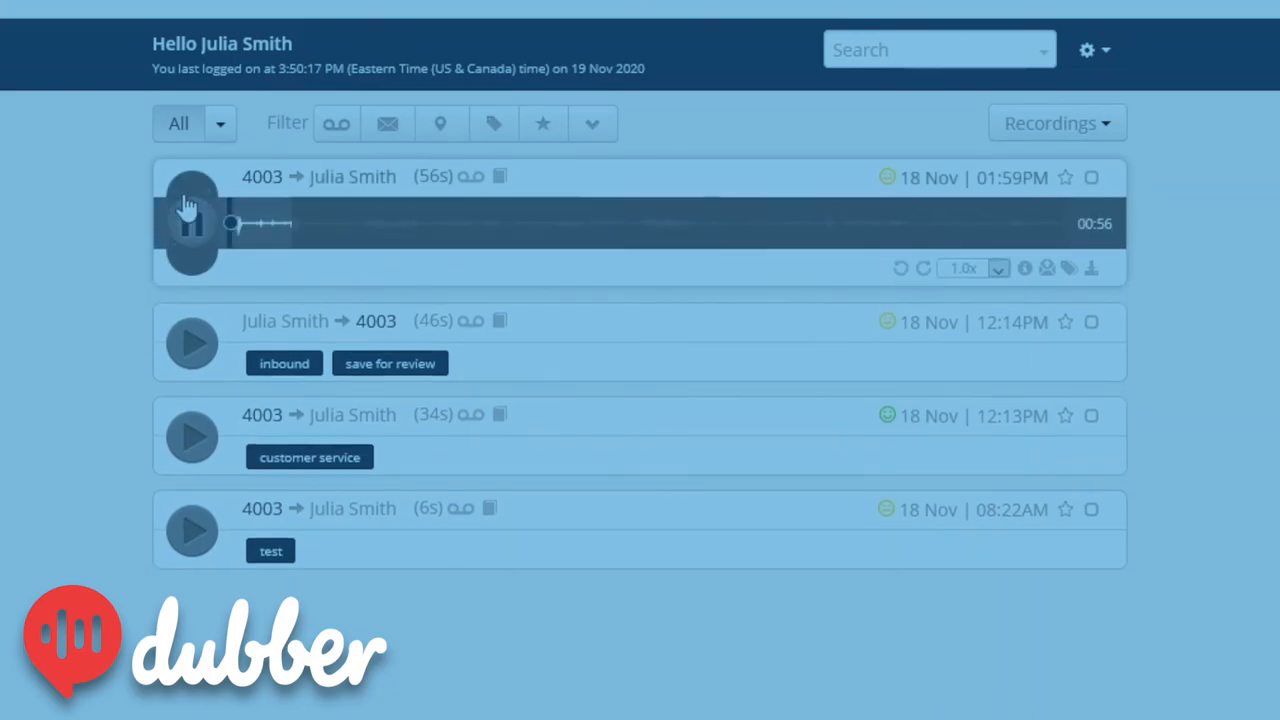
{"action": "left_click", "coordinate": [192, 224]}
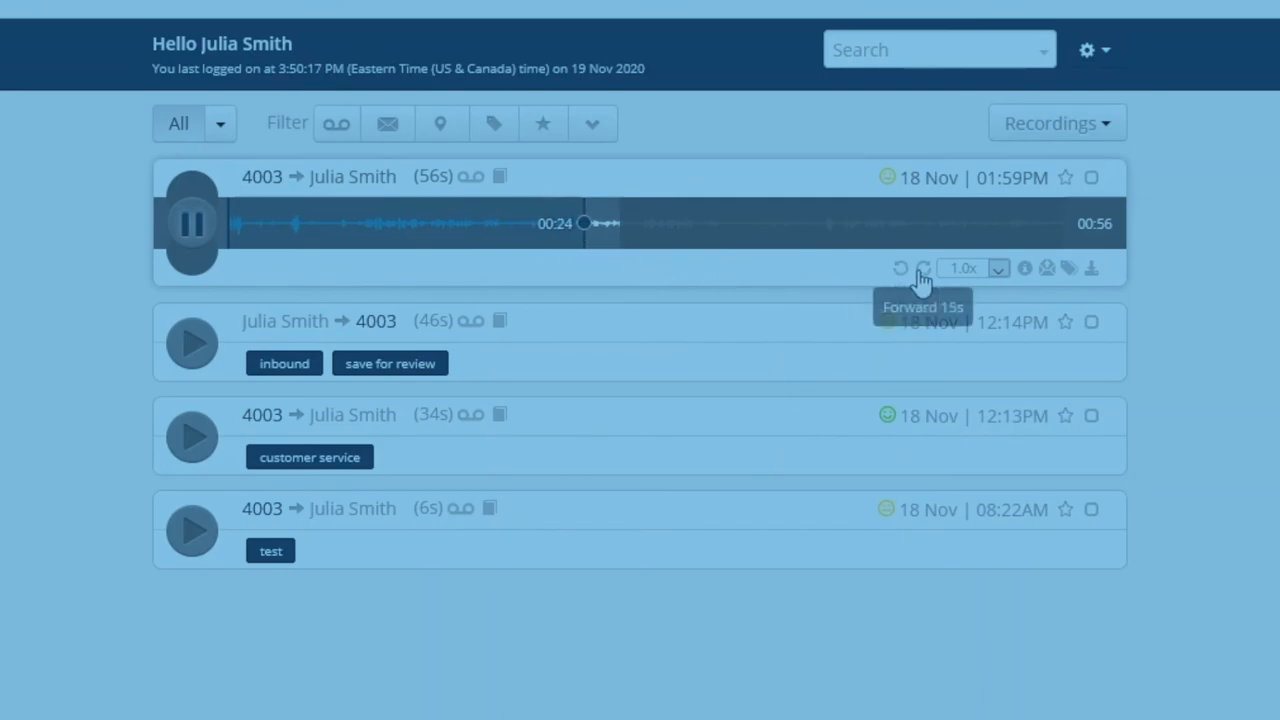
{"action": "left_click", "coordinate": [900, 268]}
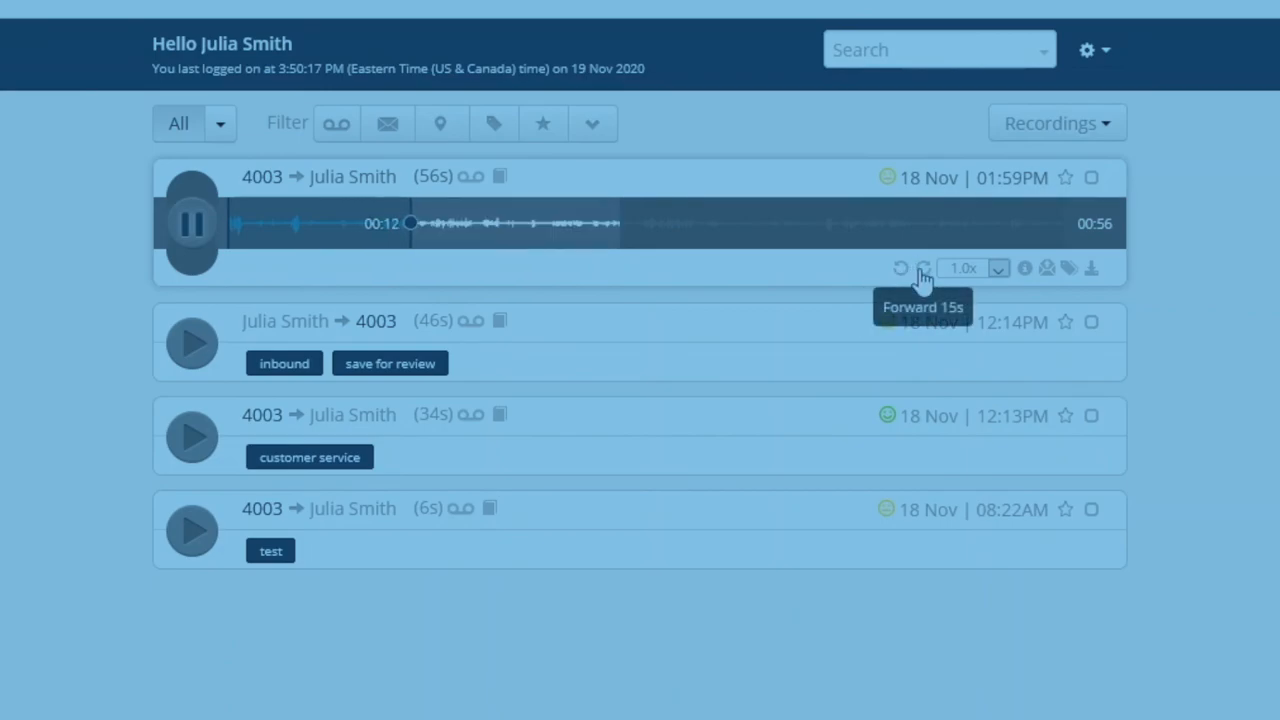
{"action": "left_click", "coordinate": [922, 268]}
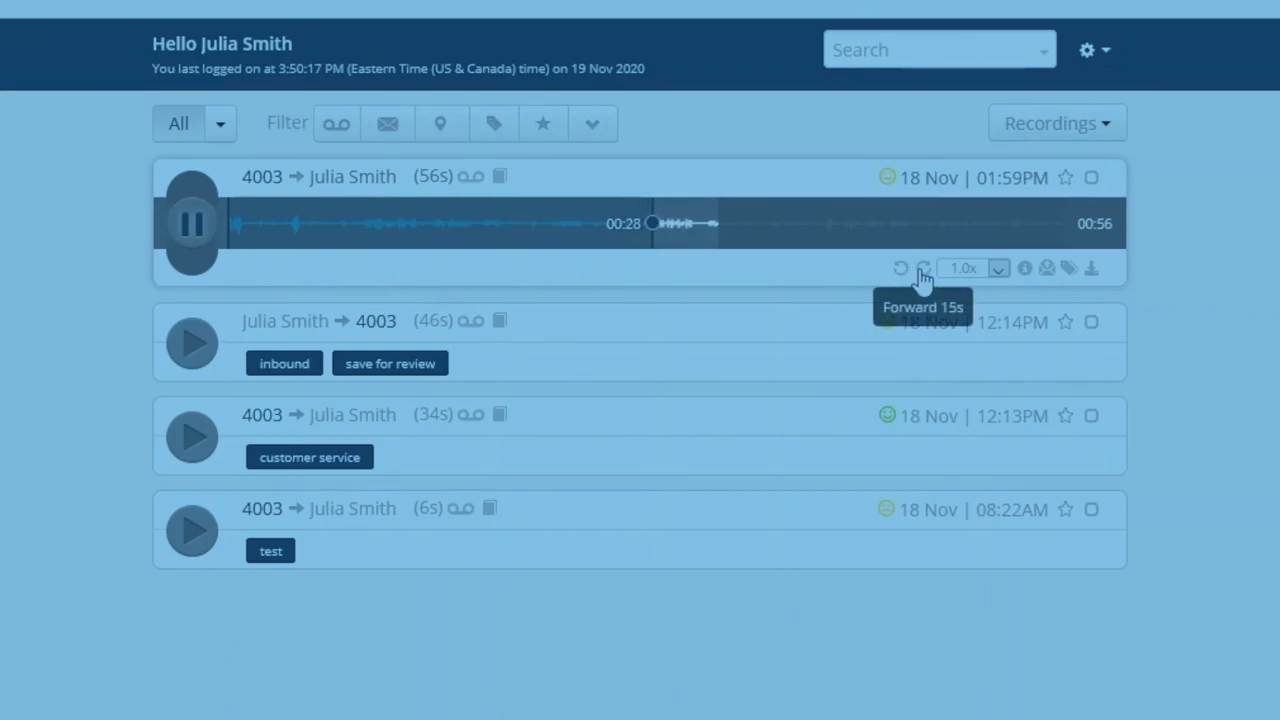